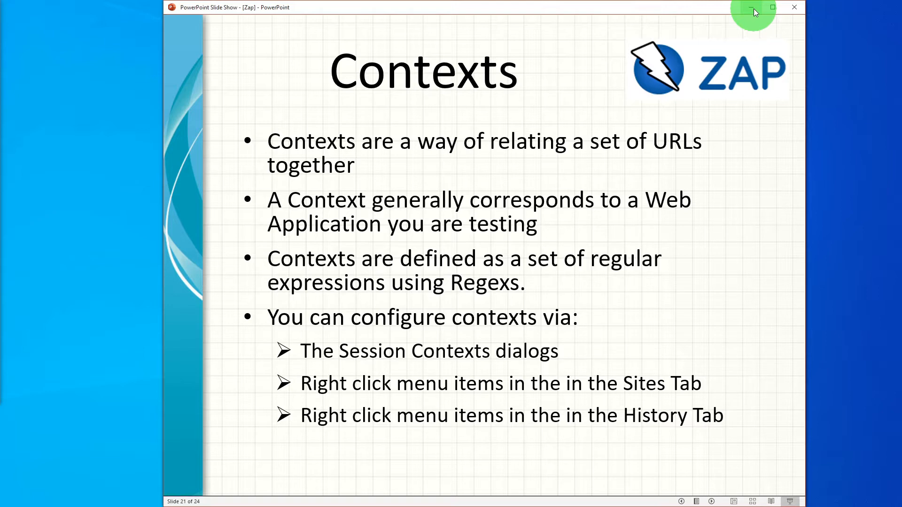
- Minimize the PowerPoint slide show so the ZAP welcome screen is visible
left_click(752, 7)
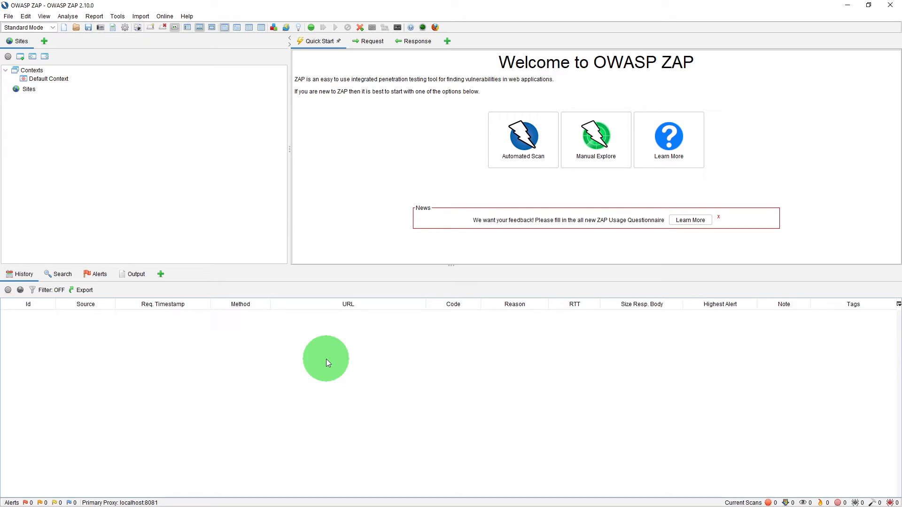
mouse_move(380, 311)
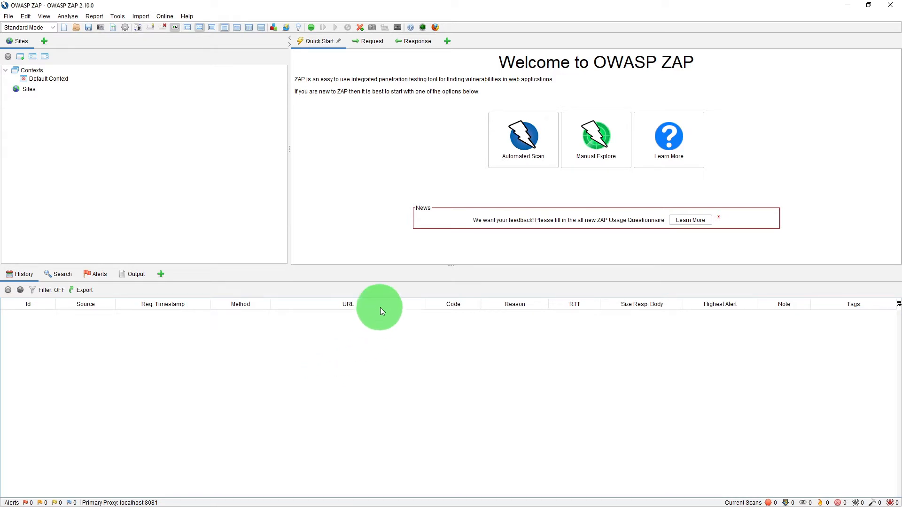
left_click(596, 139)
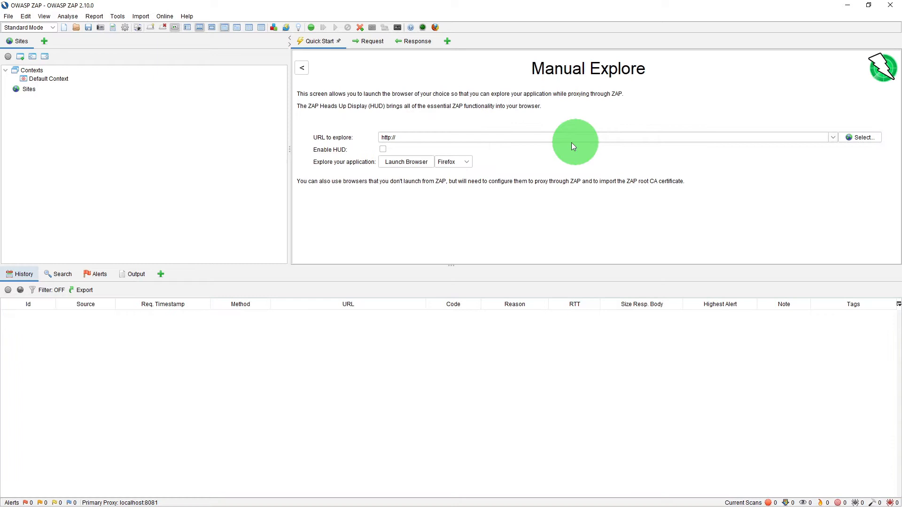
mouse_move(837, 144)
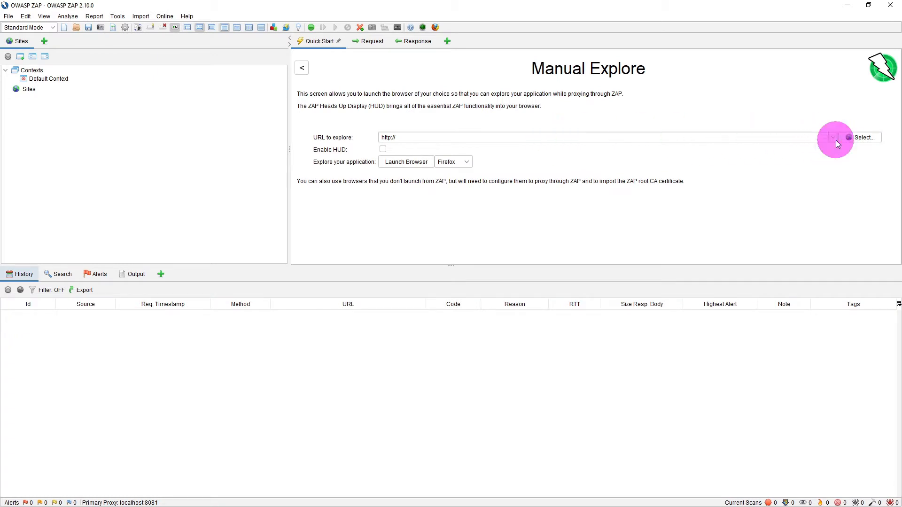
left_click(832, 137)
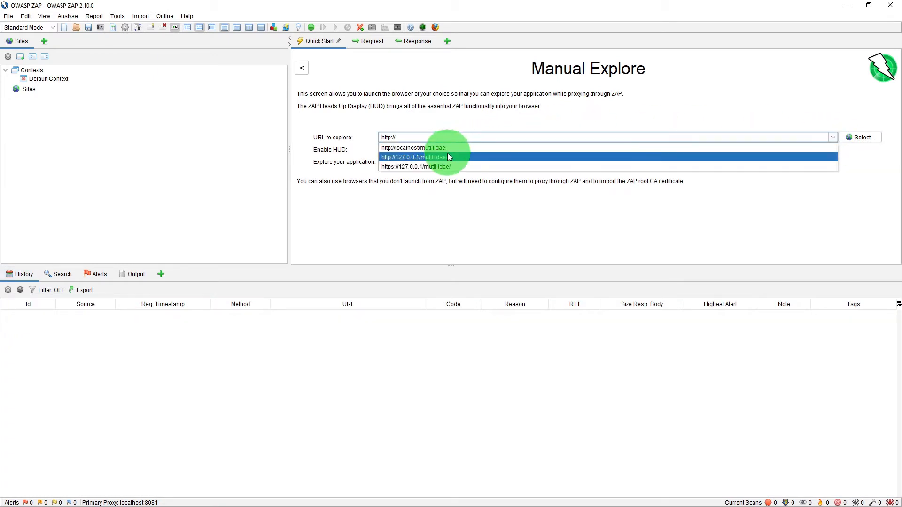
left_click(415, 157)
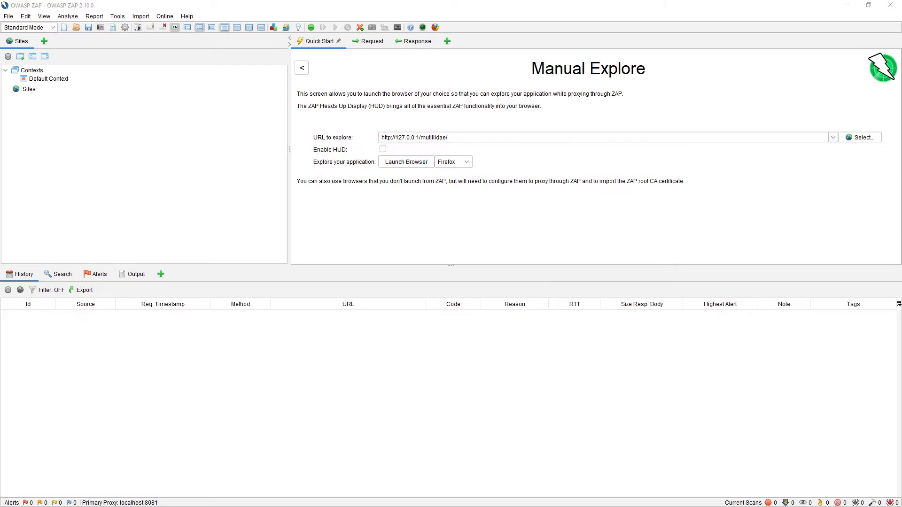
- Launch a proxied Firefox, load 127.0.0.1/mutillidae/, expand its recorded branch, then close Firefox
left_click(406, 162)
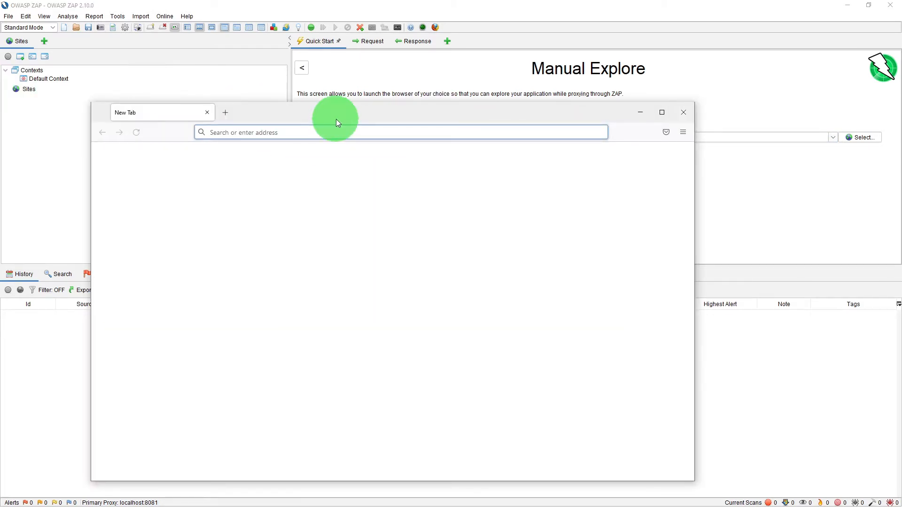
type("127.0.0.1/mutillidae/")
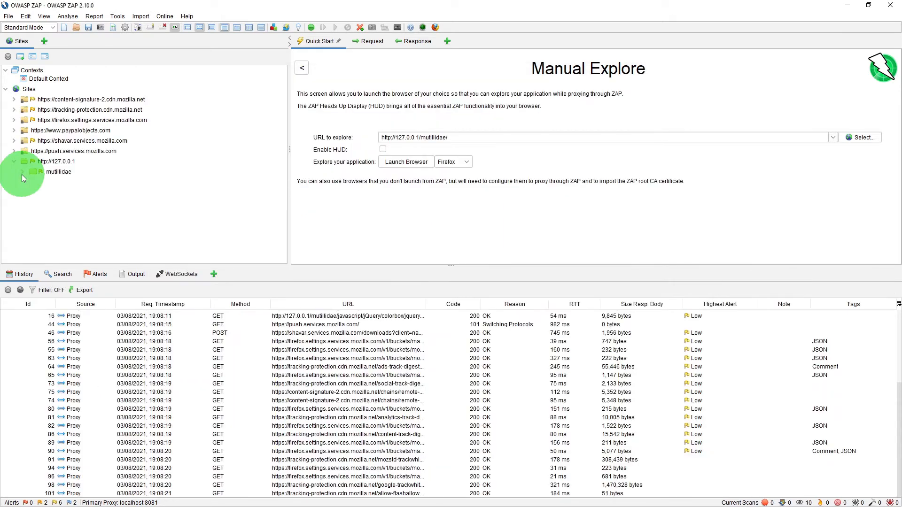
left_click(33, 171)
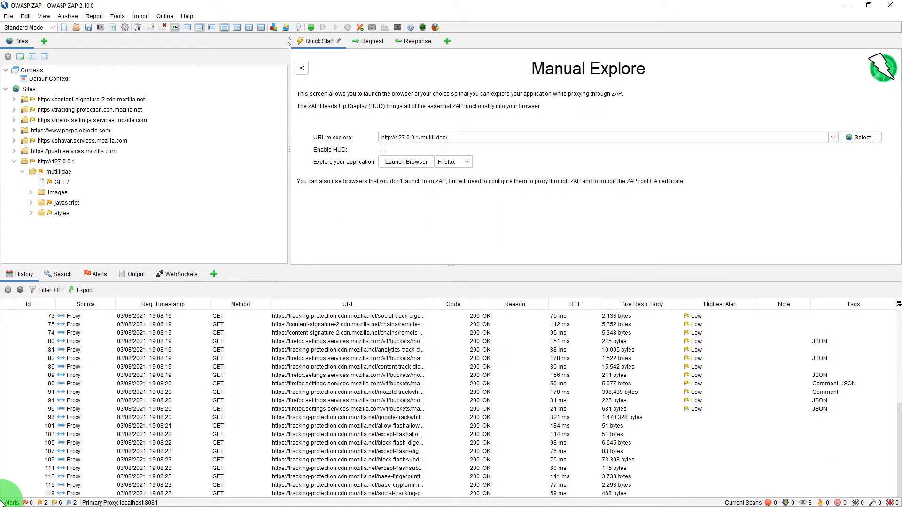
left_click(406, 162)
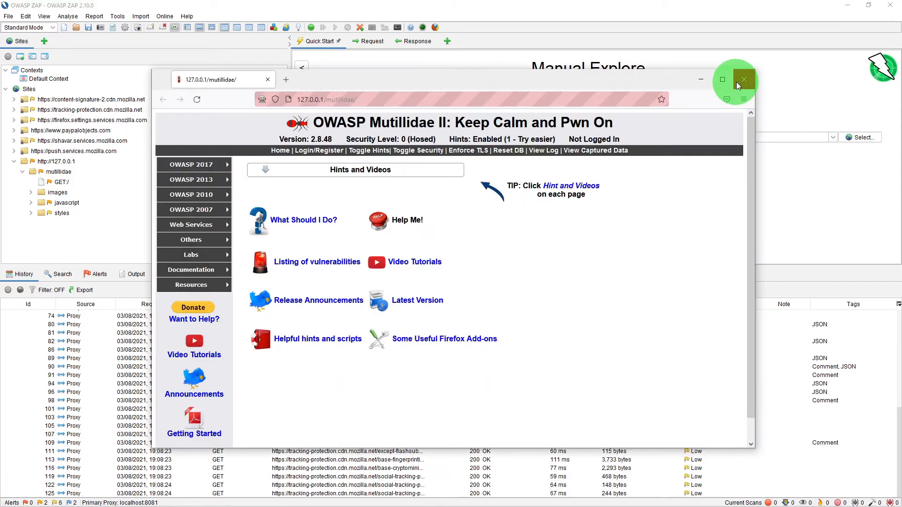
left_click(744, 78)
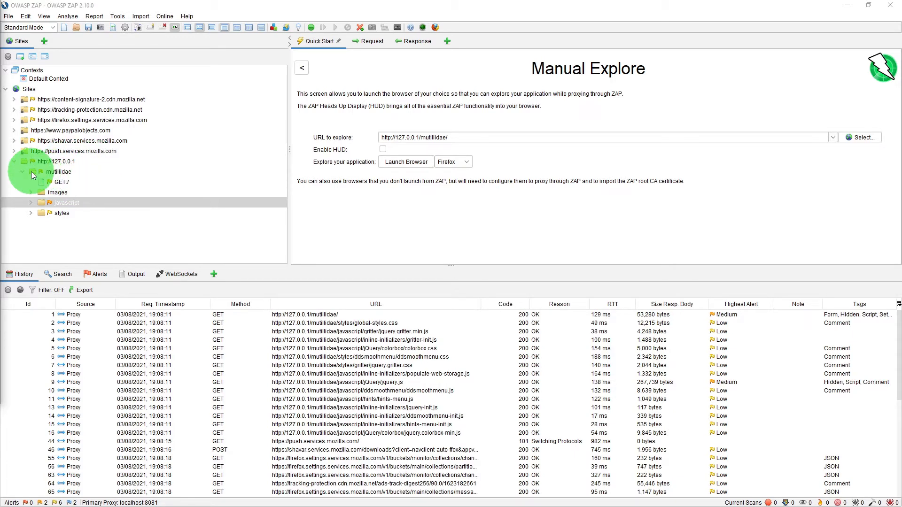
- Select the mutillidae node and bring up Session Properties from the File menu
left_click(59, 171)
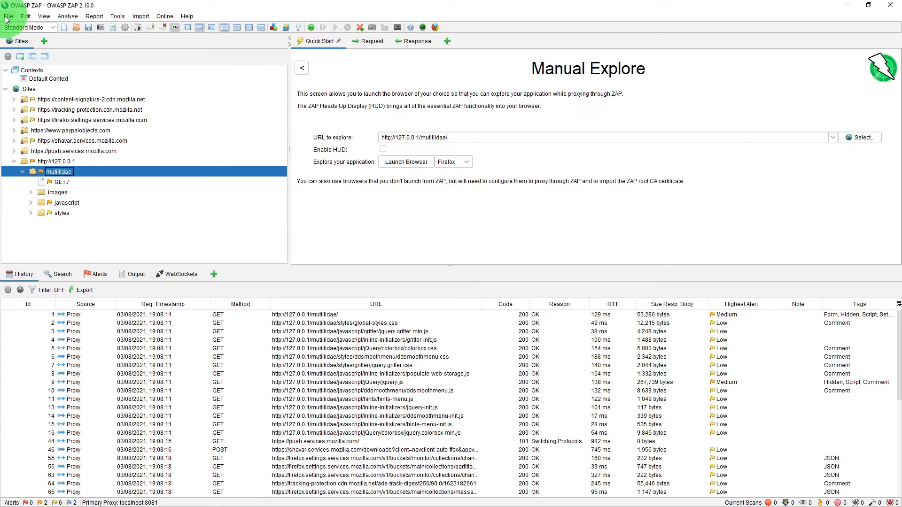
left_click(8, 16)
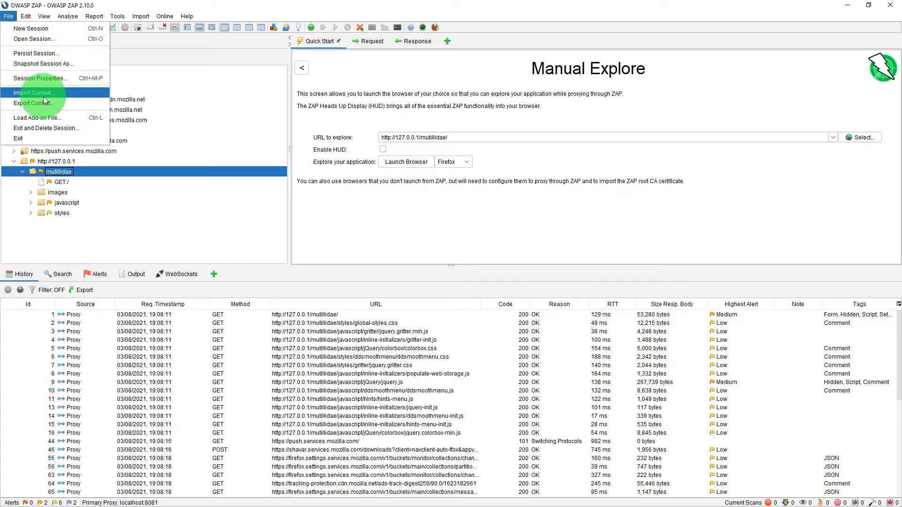
mouse_move(40, 78)
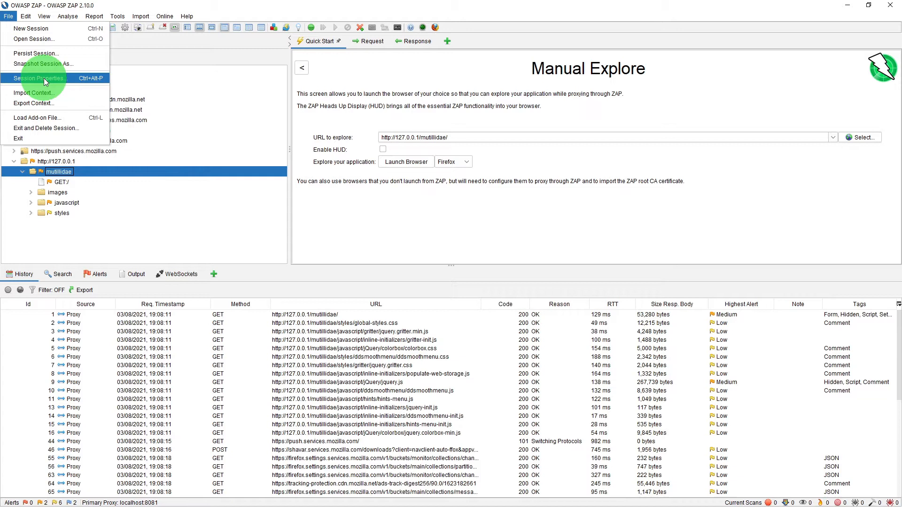
left_click(37, 78)
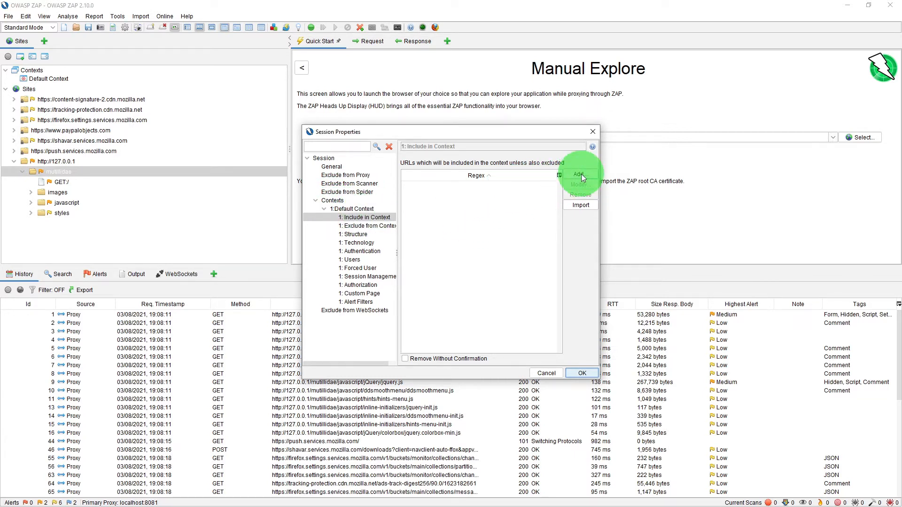
left_click(580, 175)
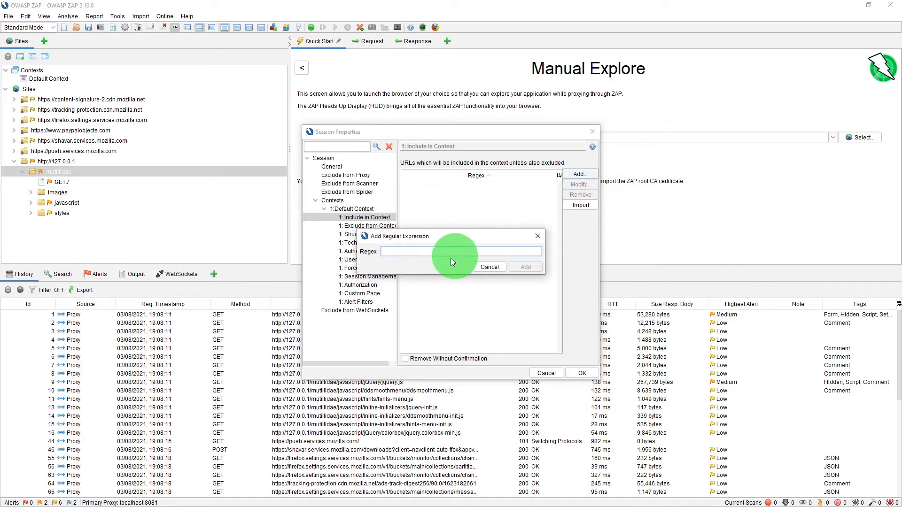
type("http://127.0.0.1/mutillidae")
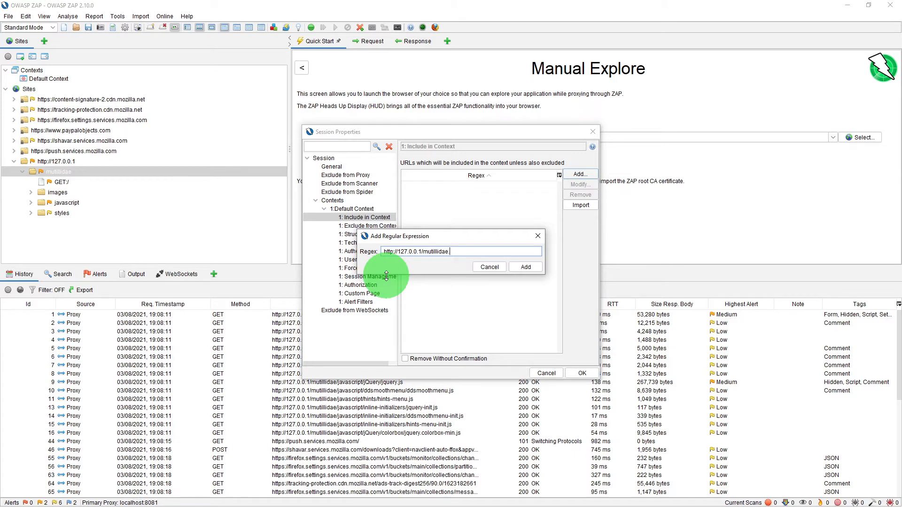
type(".*")
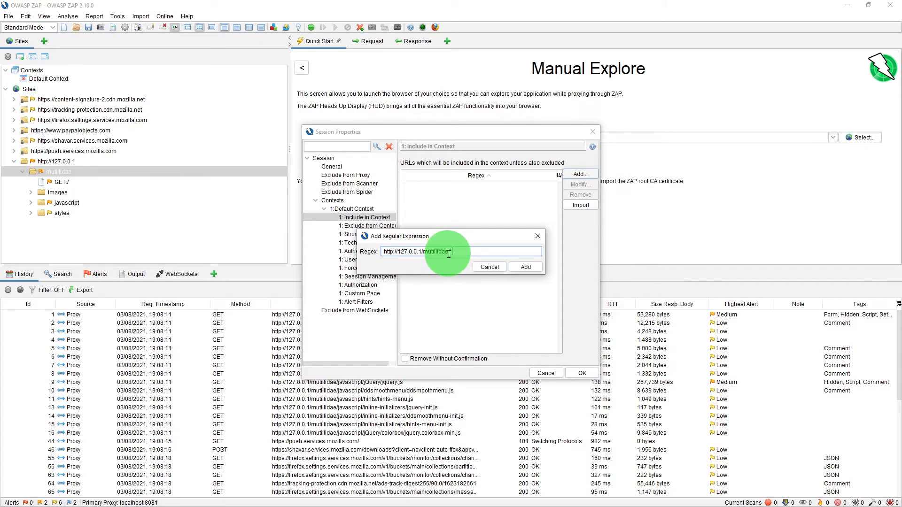
type(".*")
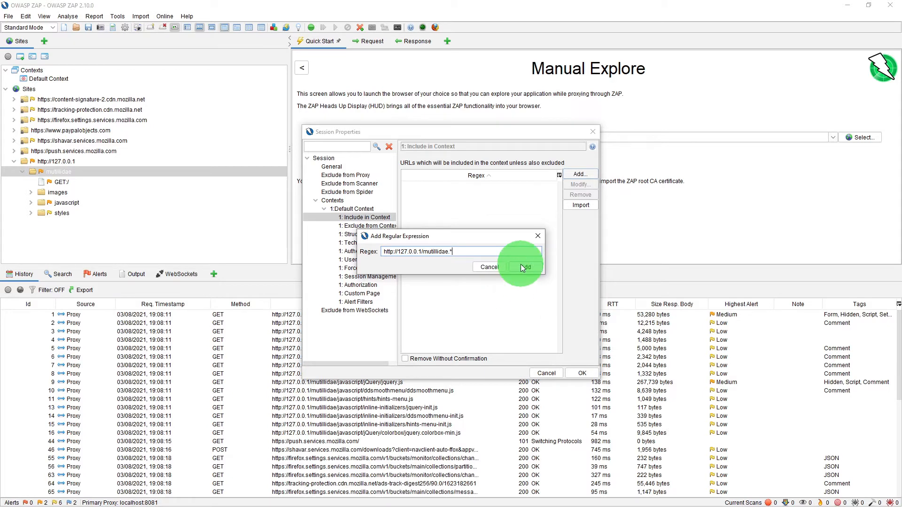
left_click(524, 267)
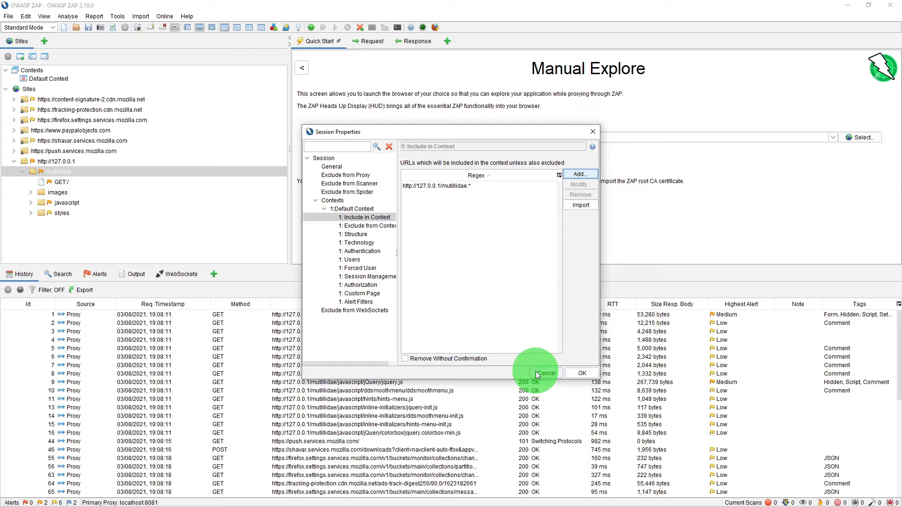
left_click(544, 373)
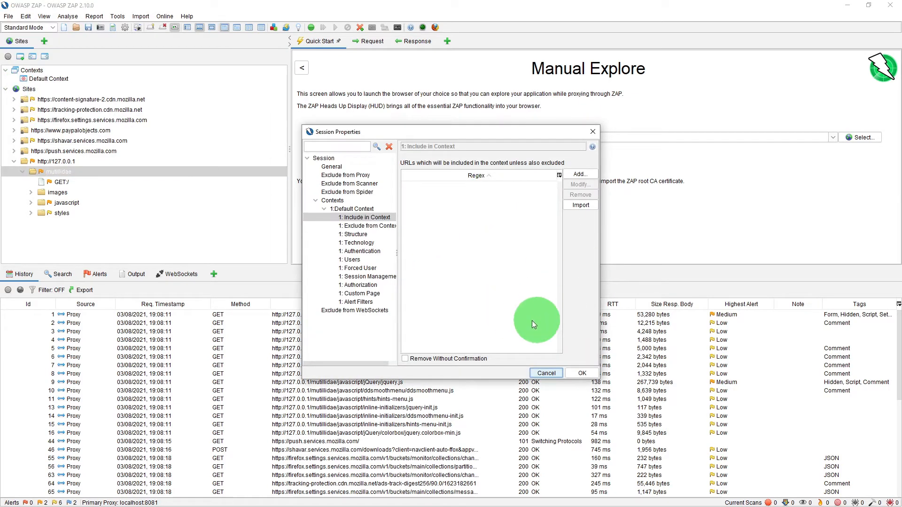
- Include the mutillidae branch in the Default Context from the site tree and confirm it
left_click(545, 373)
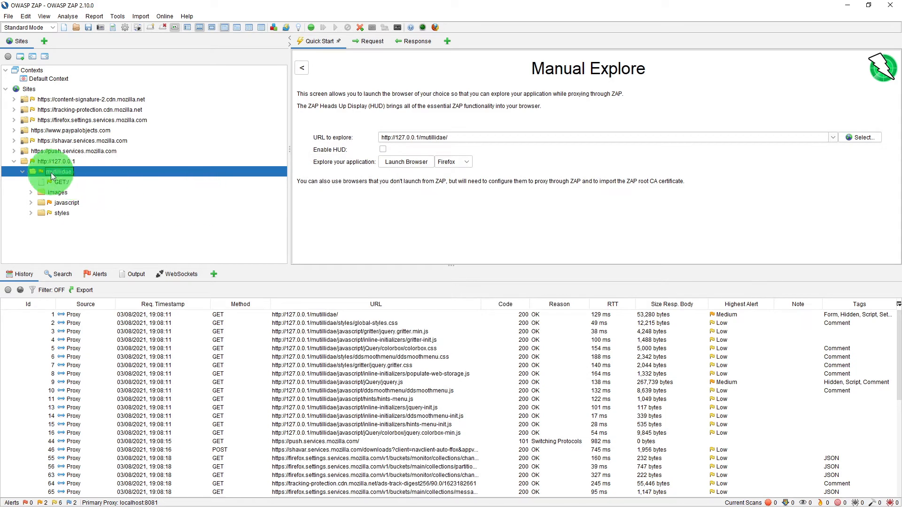
right_click(59, 171)
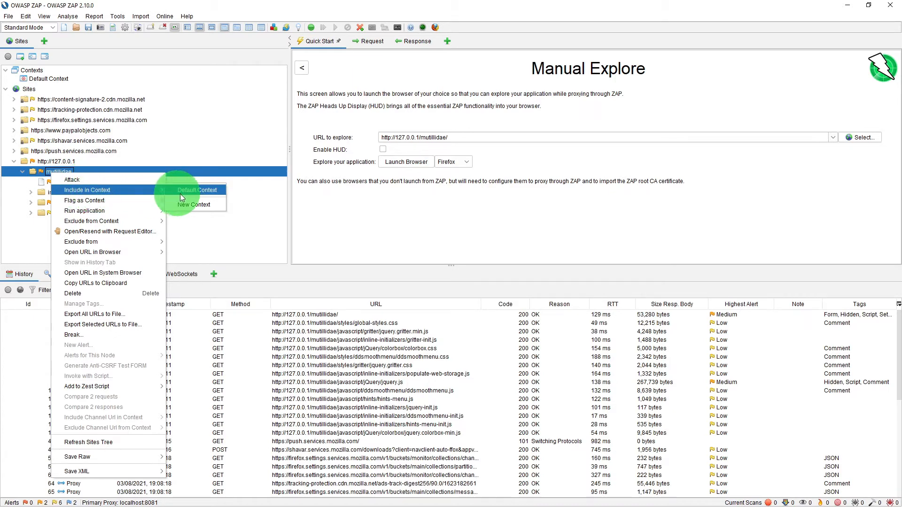
left_click(197, 190)
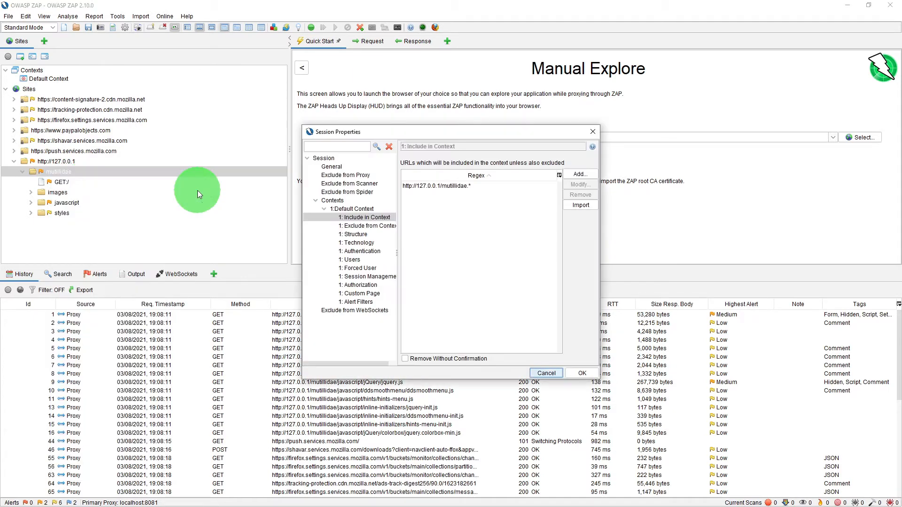
mouse_move(404, 241)
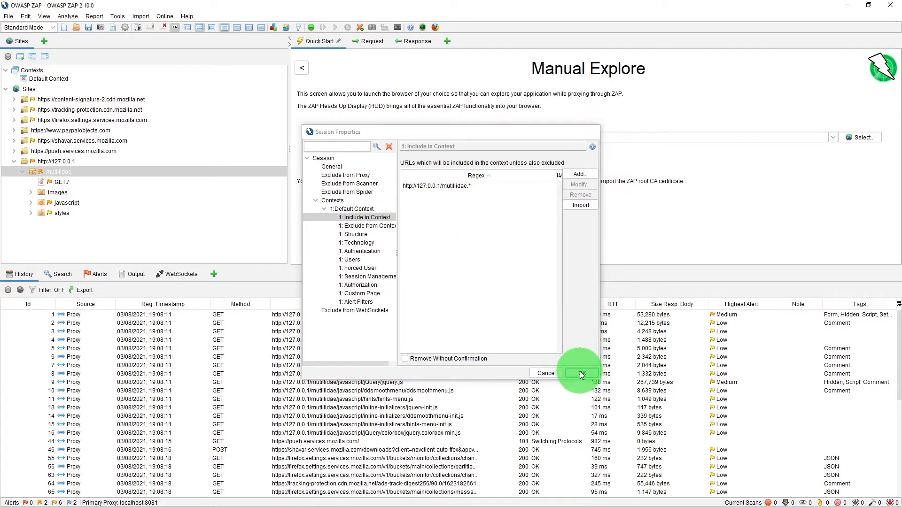
left_click(580, 373)
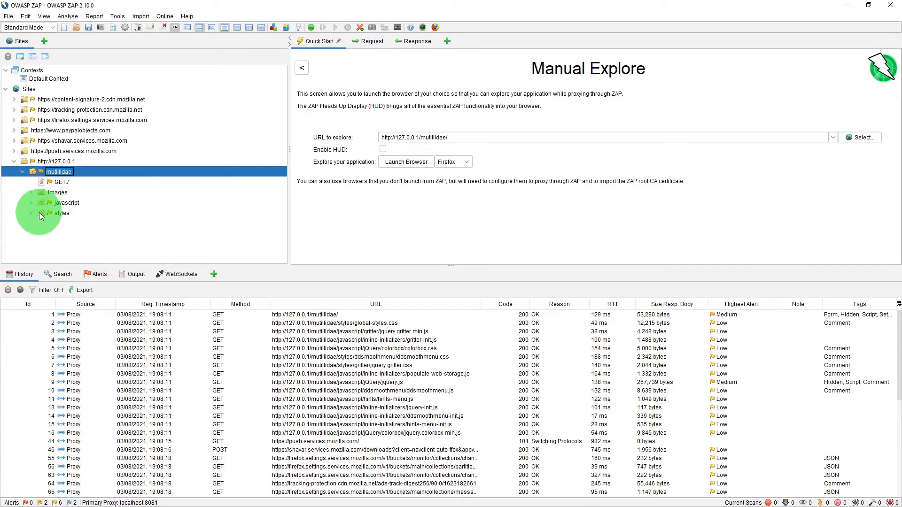
left_click(23, 171)
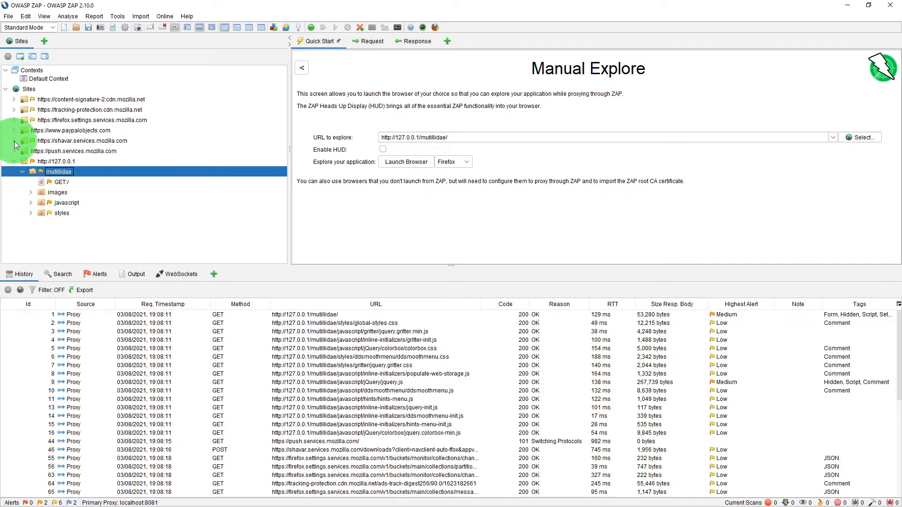
mouse_move(40, 131)
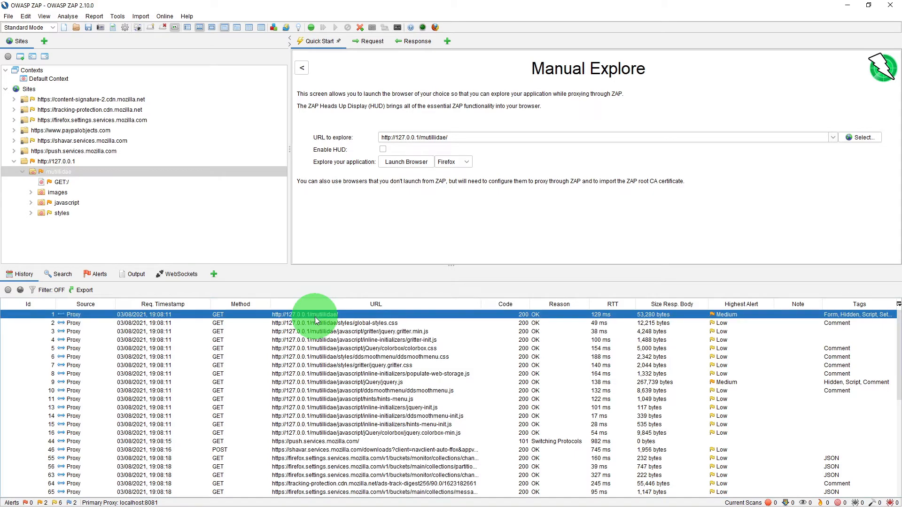
right_click(316, 314)
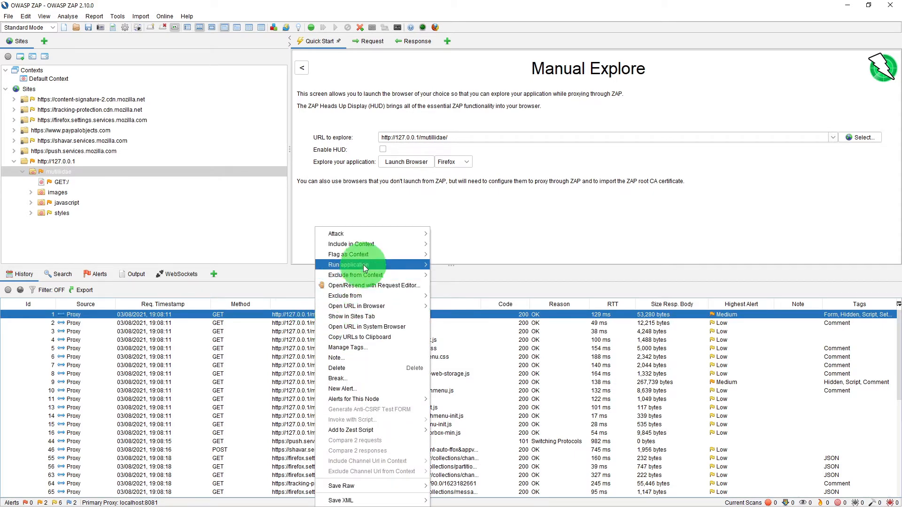
mouse_move(351, 244)
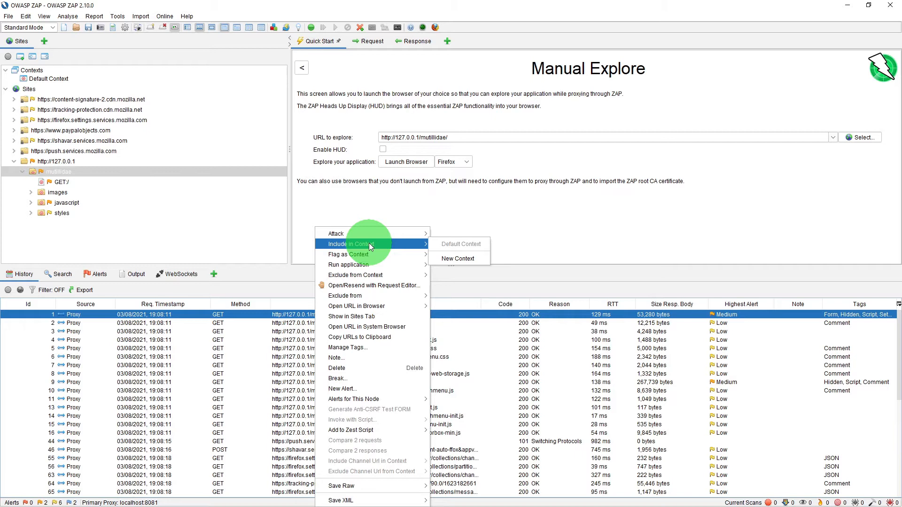
mouse_move(464, 250)
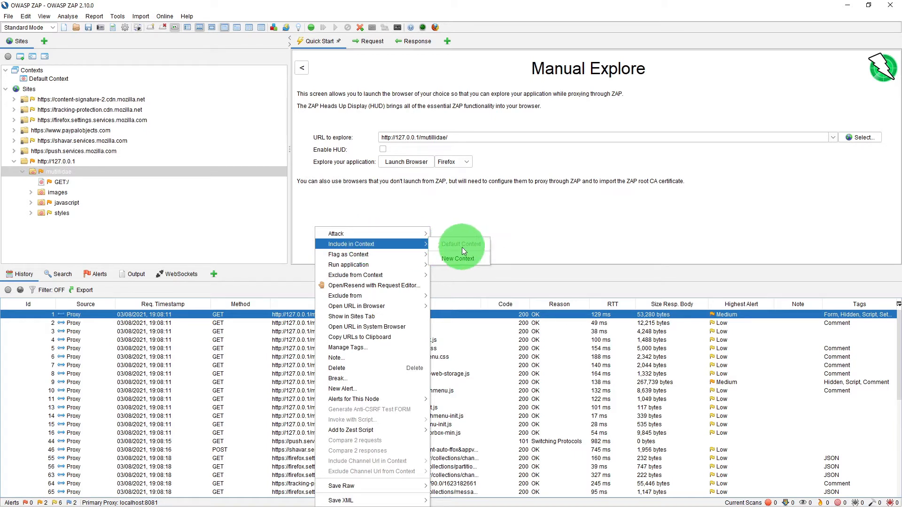
mouse_move(457, 258)
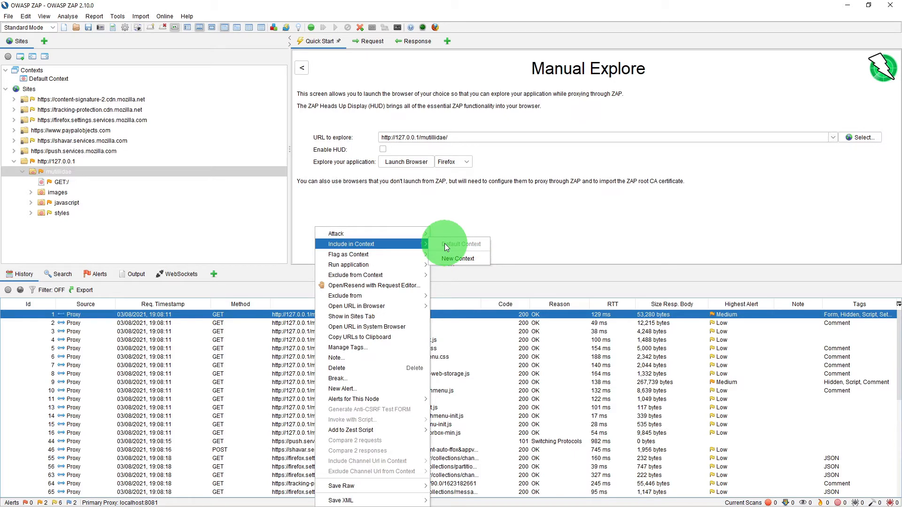
mouse_move(336, 233)
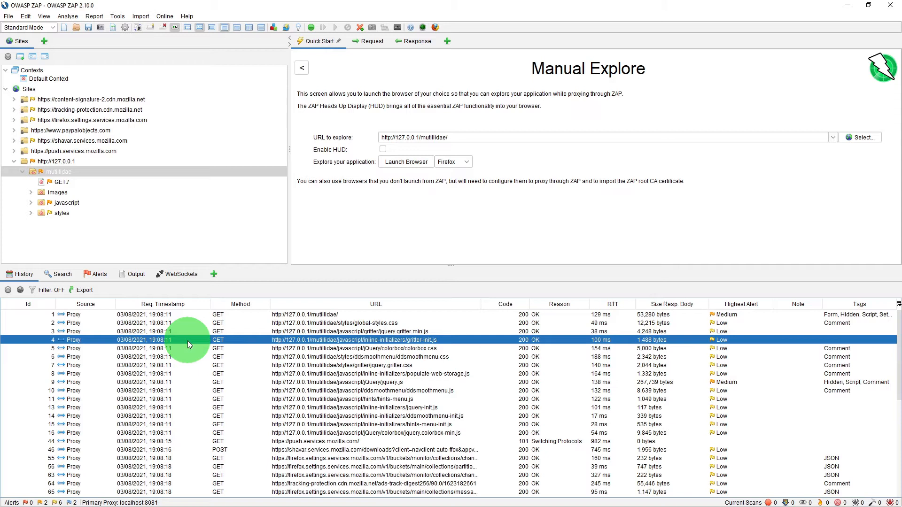
mouse_move(787, 53)
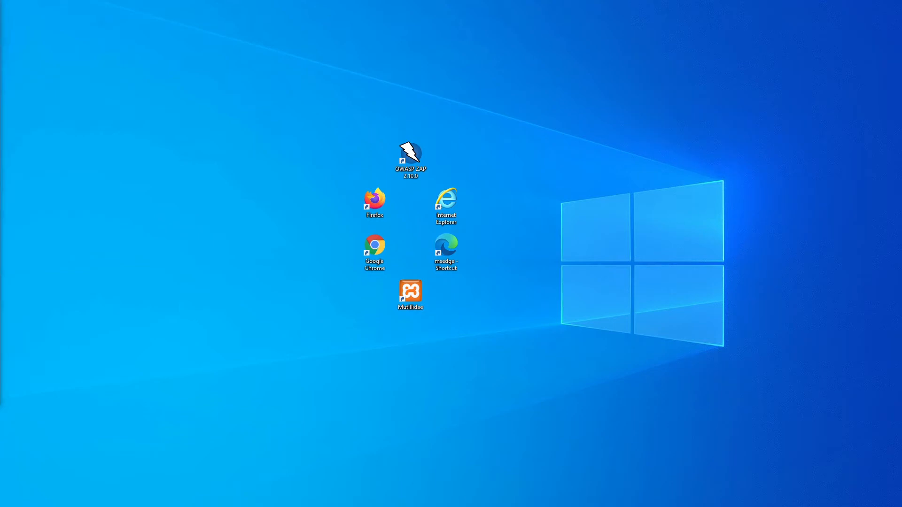
- Return to ZAP and browse the File menu's session options
double_click(411, 154)
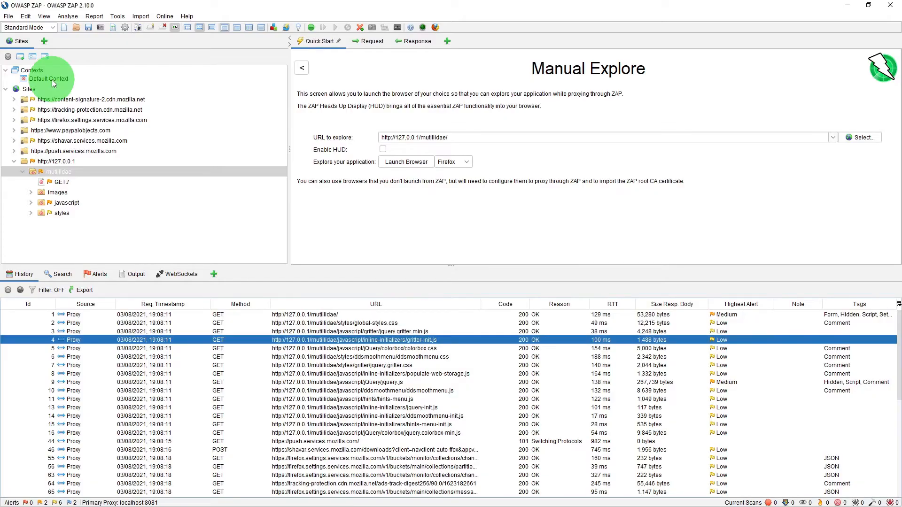
left_click(8, 16)
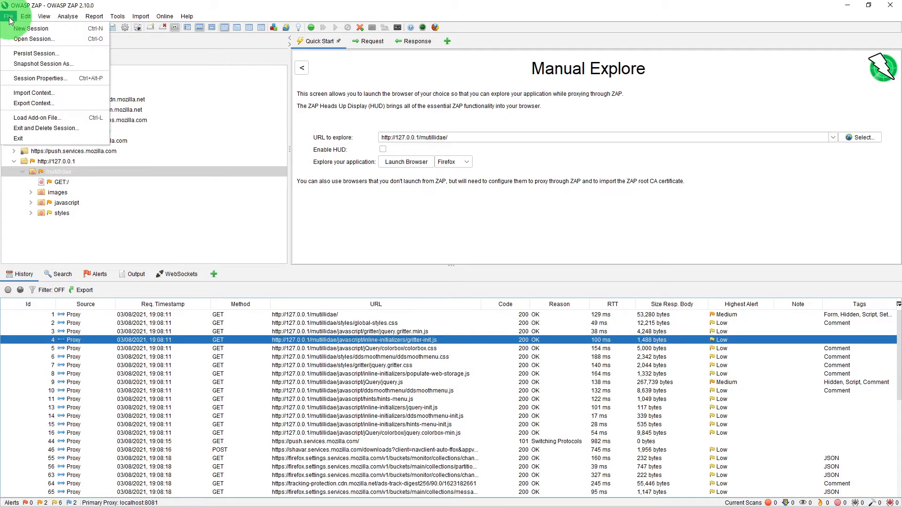
mouse_move(43, 63)
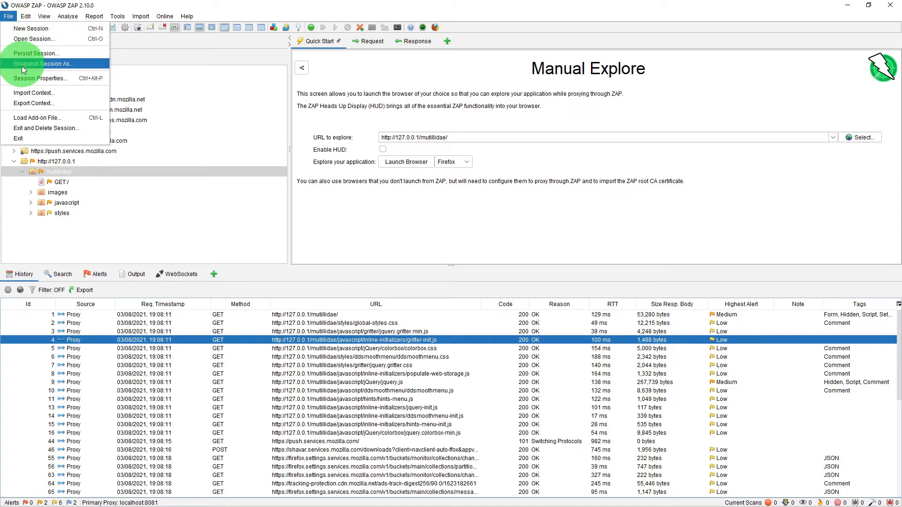
left_click(41, 78)
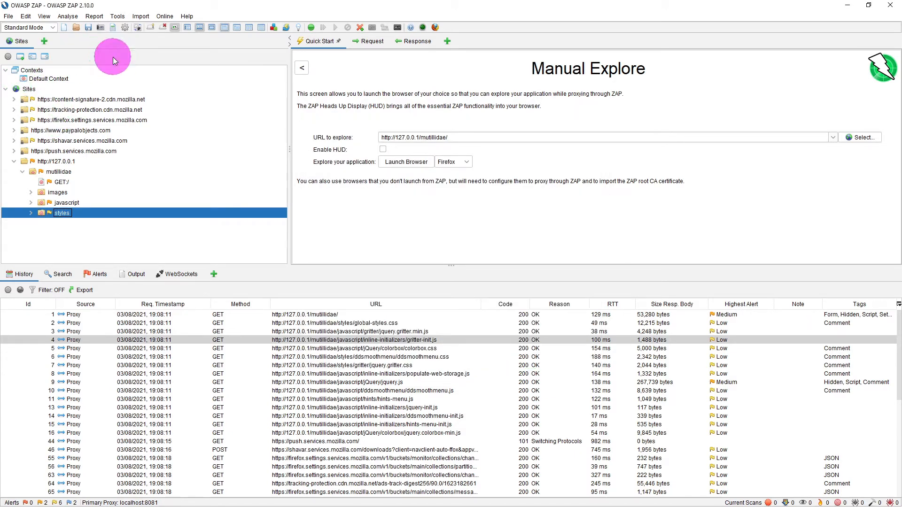
mouse_move(9, 56)
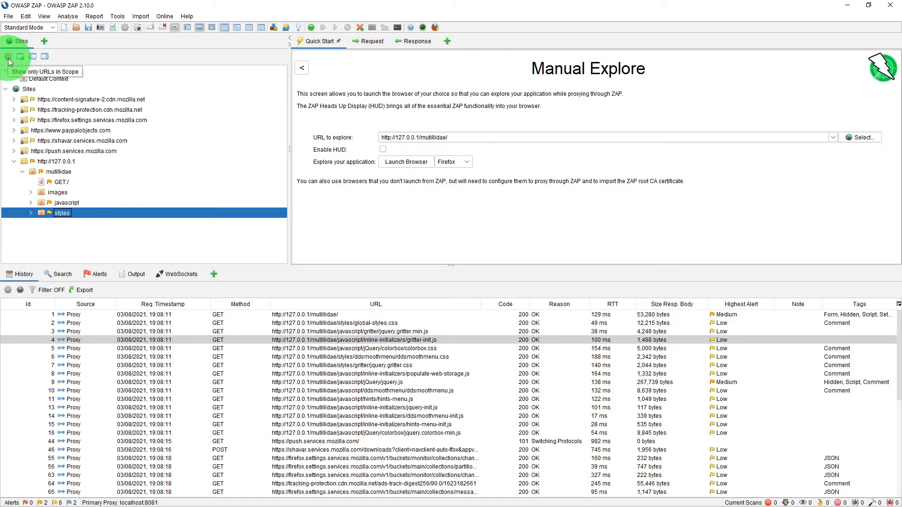
left_click(9, 56)
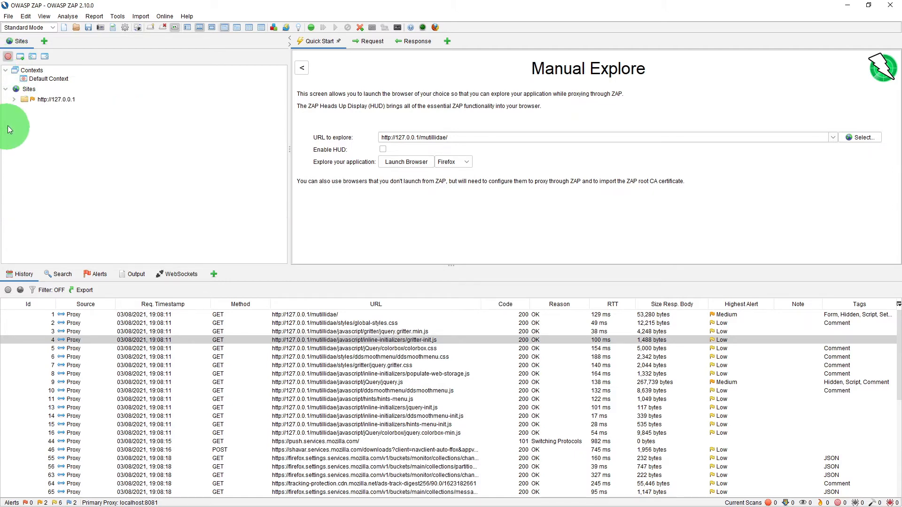
left_click(14, 99)
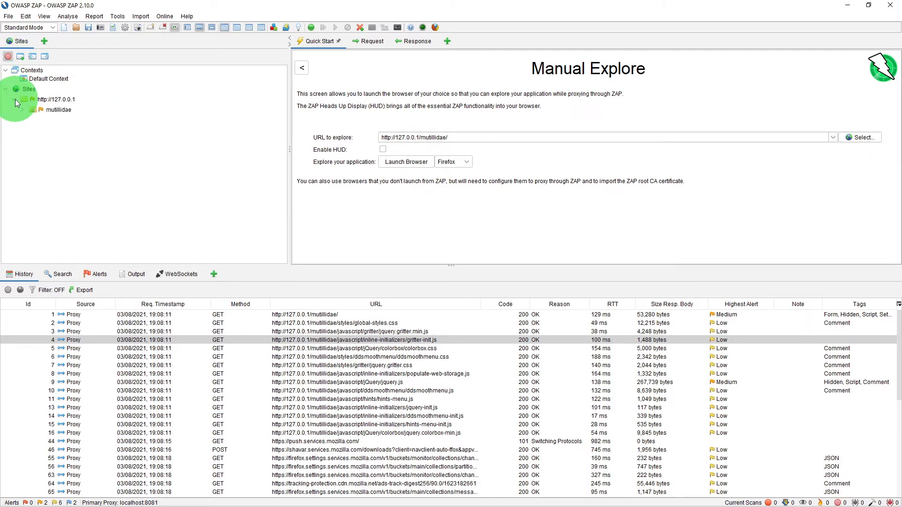
left_click(32, 109)
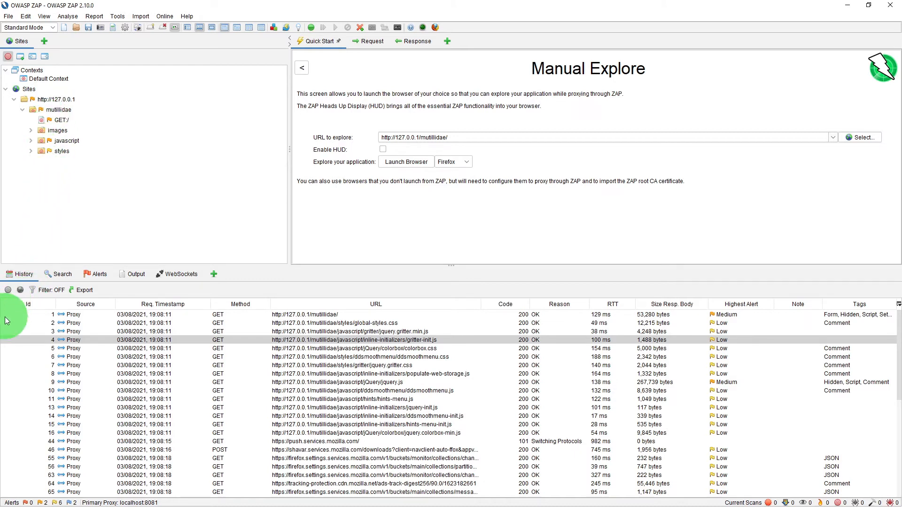
mouse_move(9, 290)
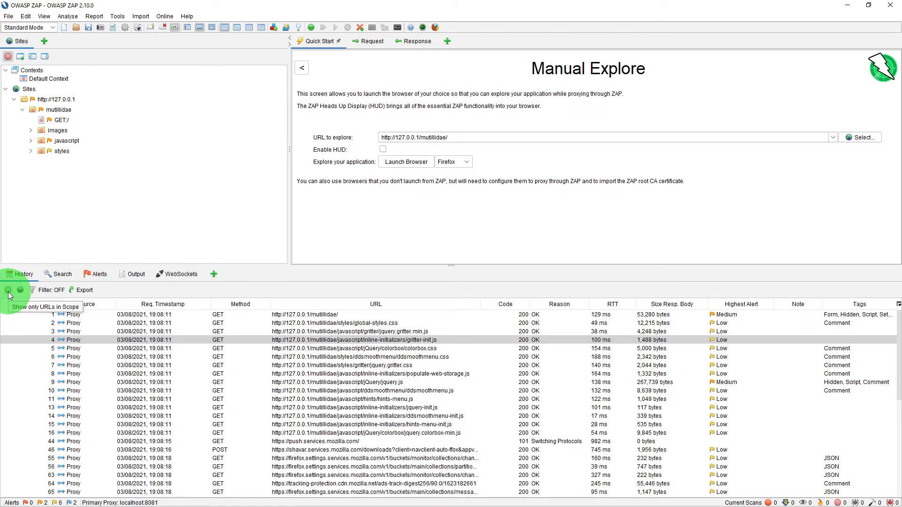
mouse_move(9, 291)
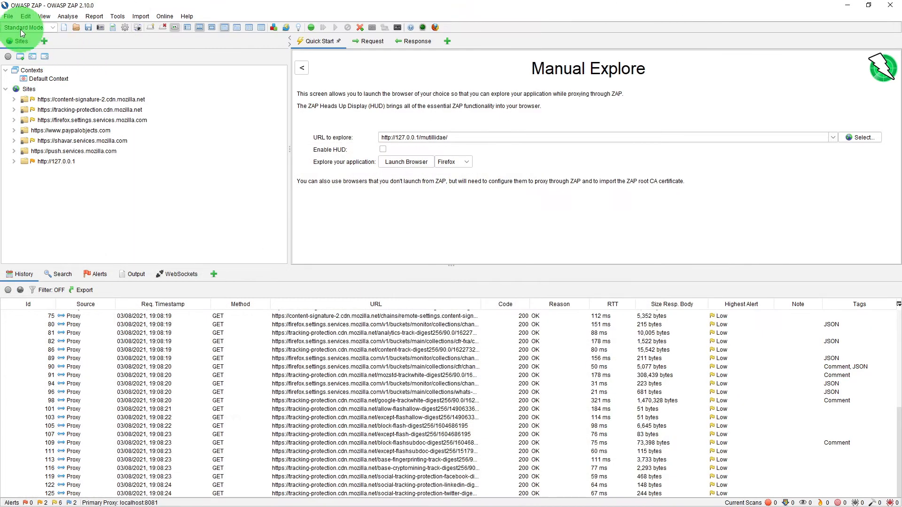
- Discard the session for a new one, launch a proxied browser on Mutillidae, then close it
left_click(62, 27)
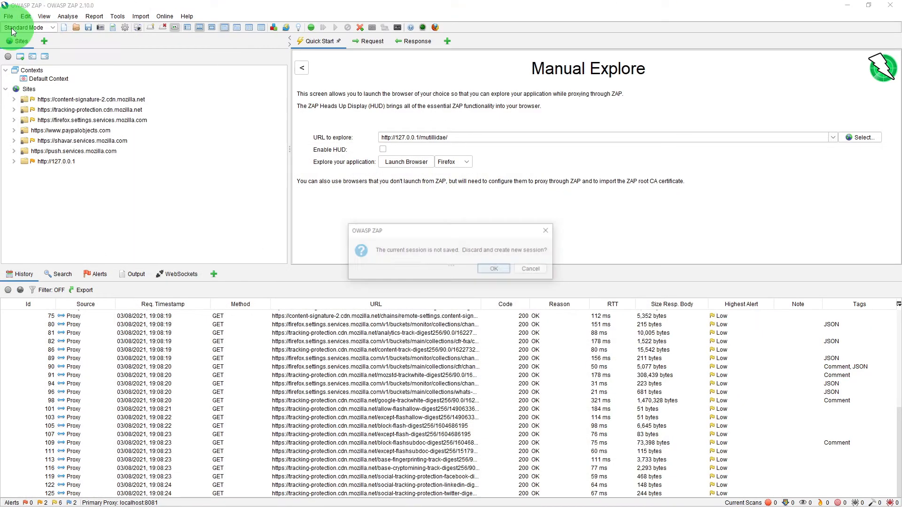
left_click(493, 269)
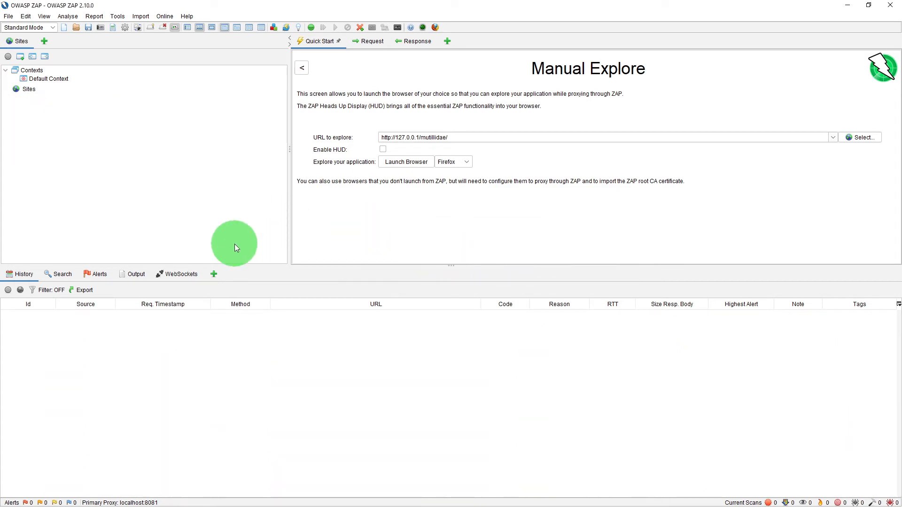
mouse_move(354, 213)
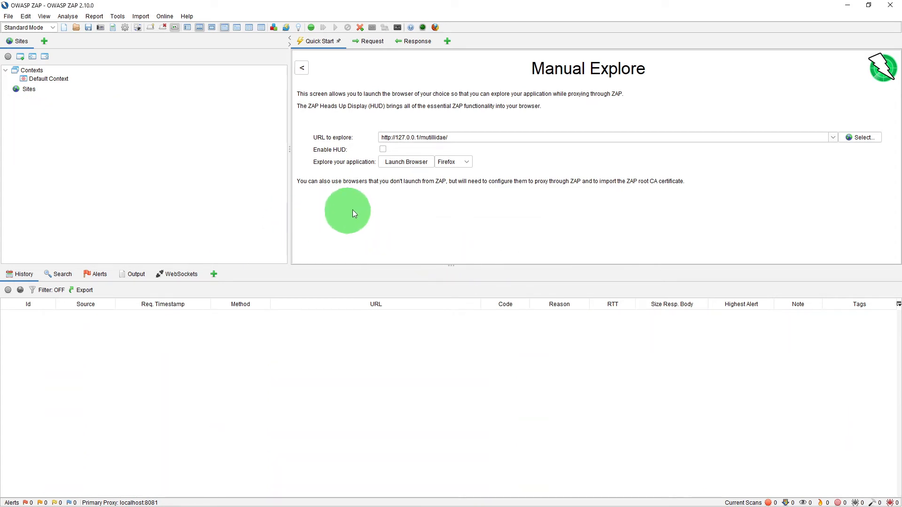
mouse_move(406, 161)
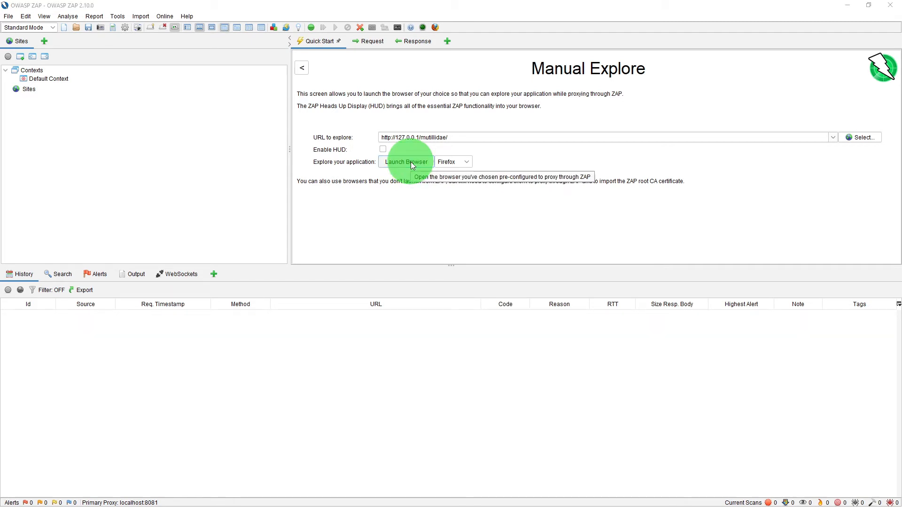
left_click(406, 161)
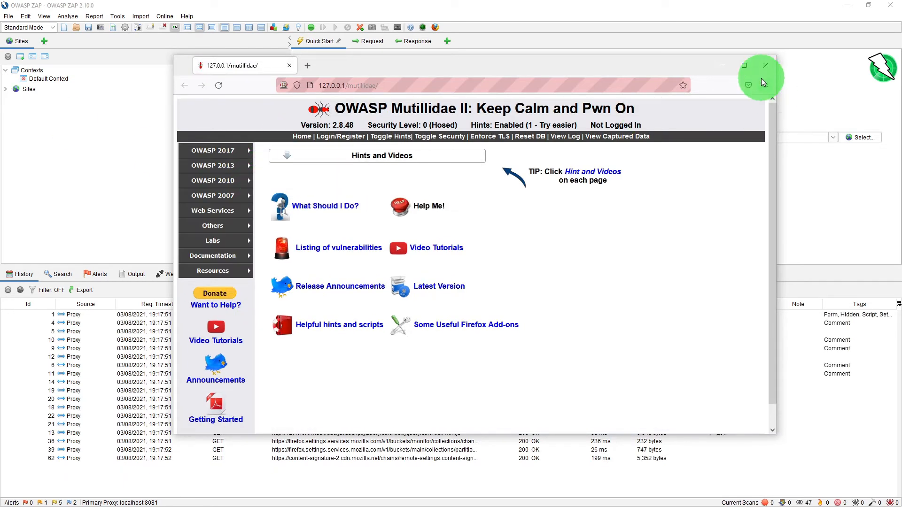
left_click(765, 65)
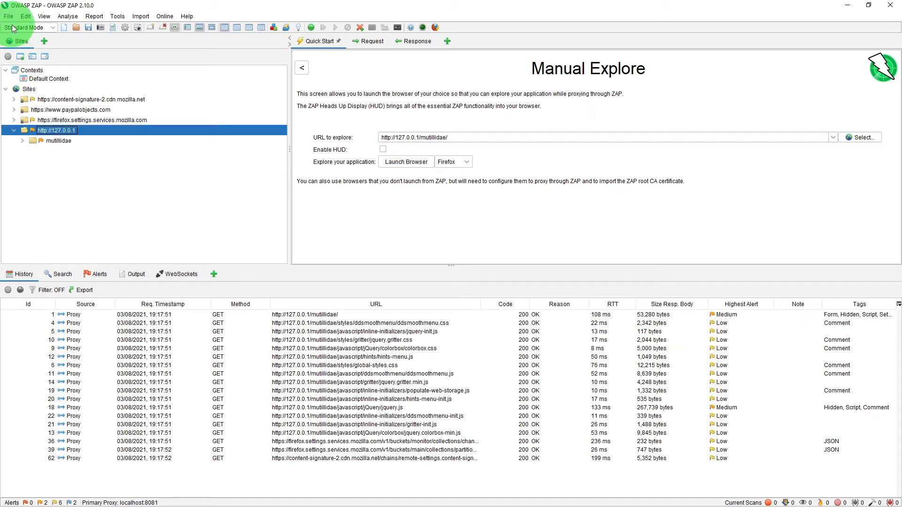
left_click(21, 140)
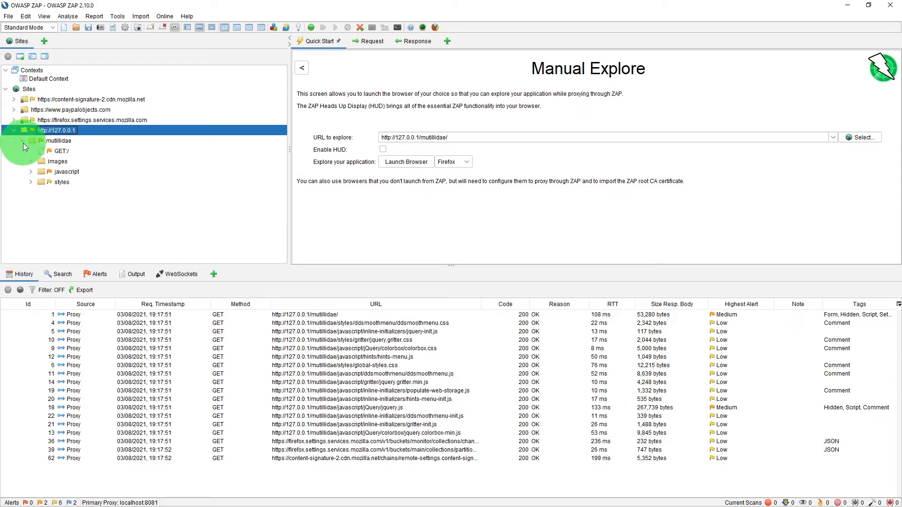
left_click(8, 16)
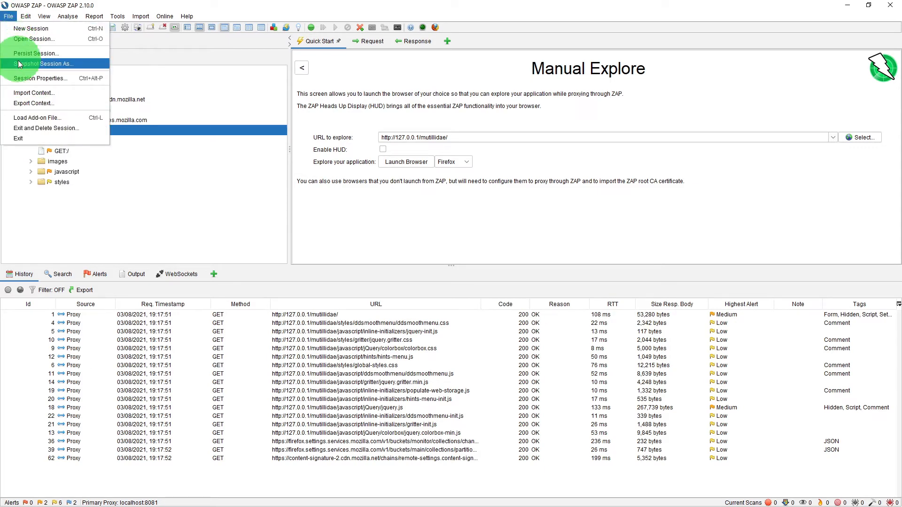
left_click(40, 78)
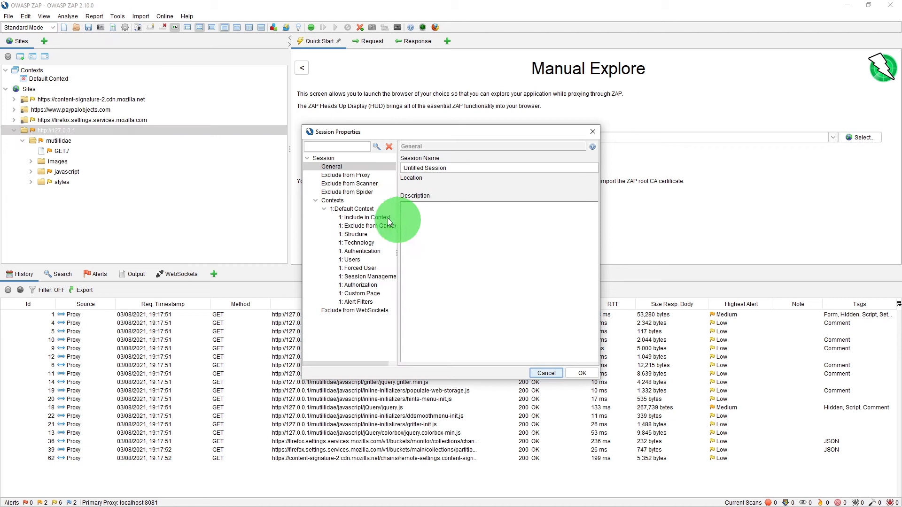
left_click(356, 208)
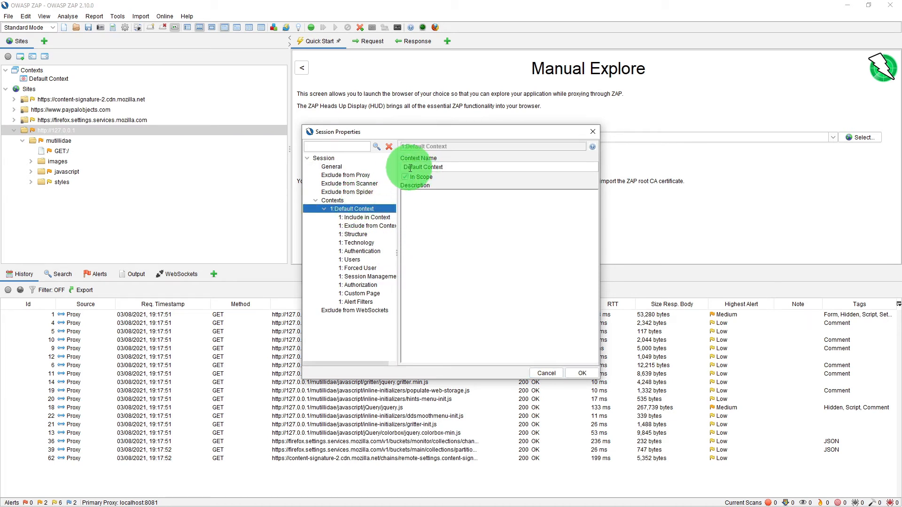
left_click(365, 217)
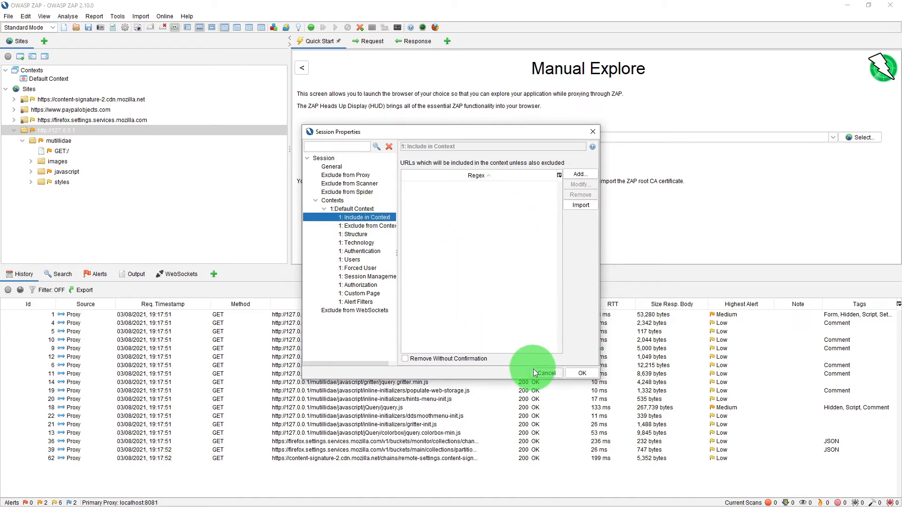
left_click(542, 373)
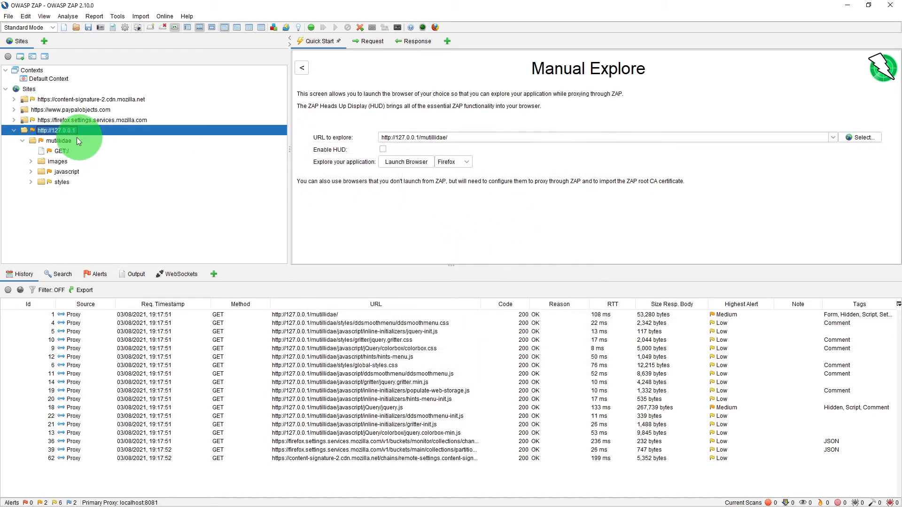
mouse_move(8, 57)
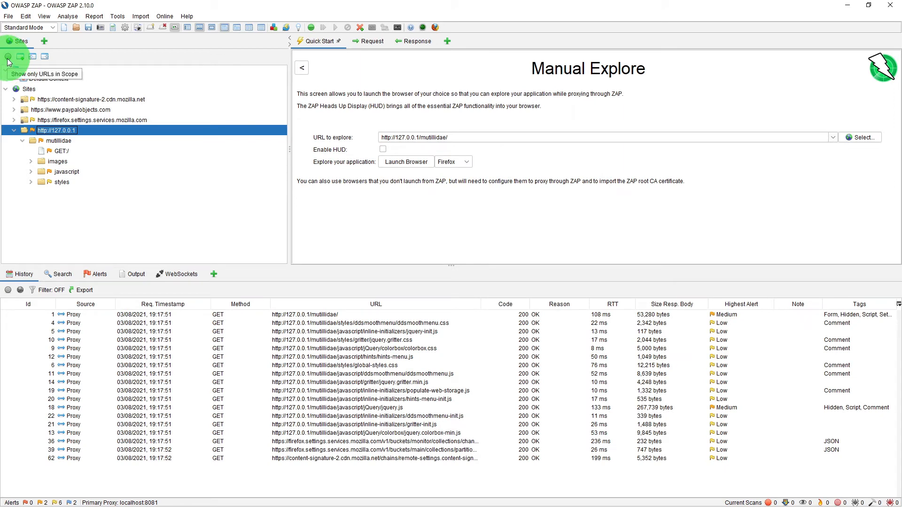
- Turn on the in-scope URL filter in both the Sites tree and the History list
left_click(9, 57)
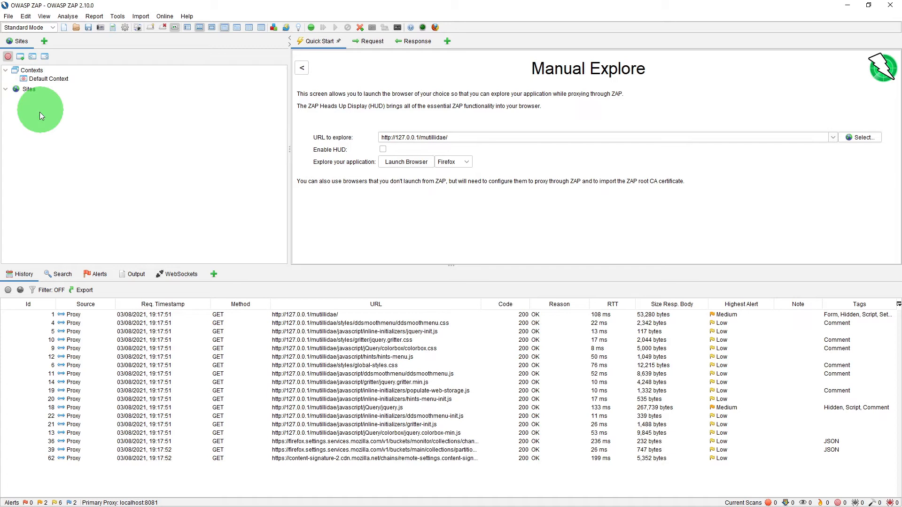
mouse_move(106, 167)
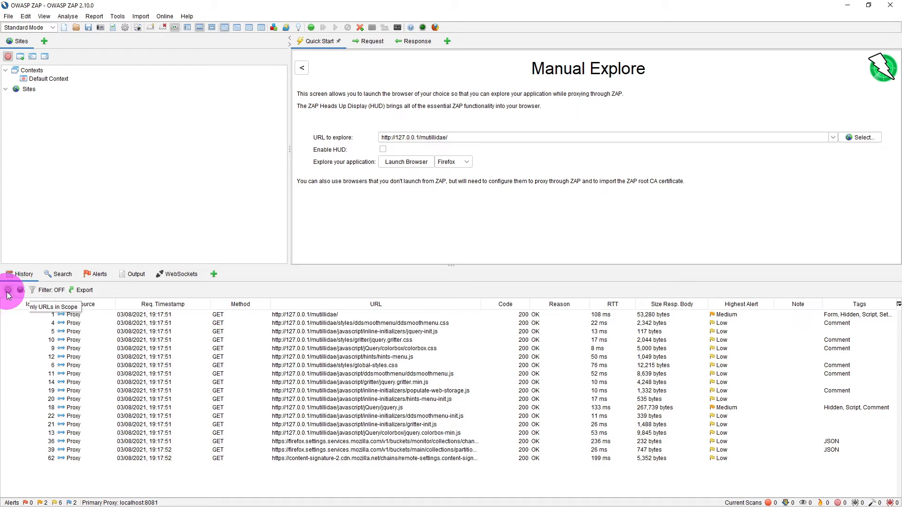
left_click(9, 290)
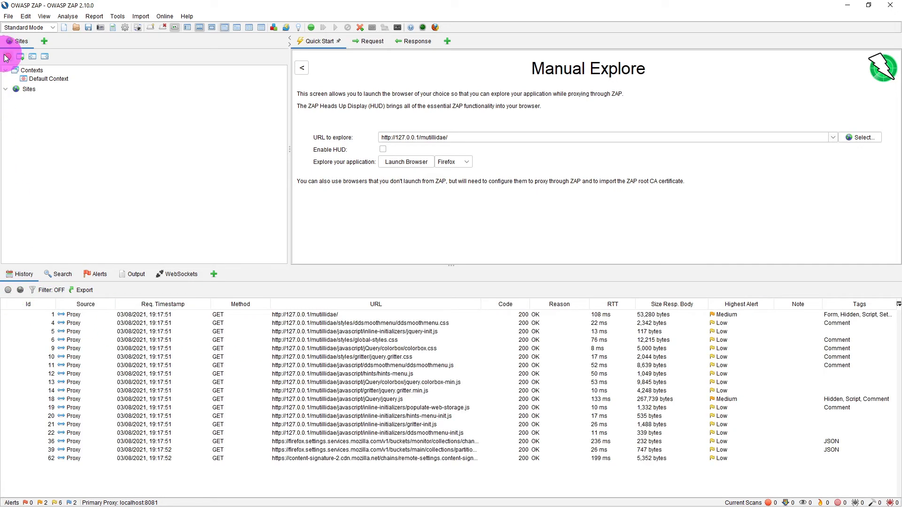
left_click(55, 171)
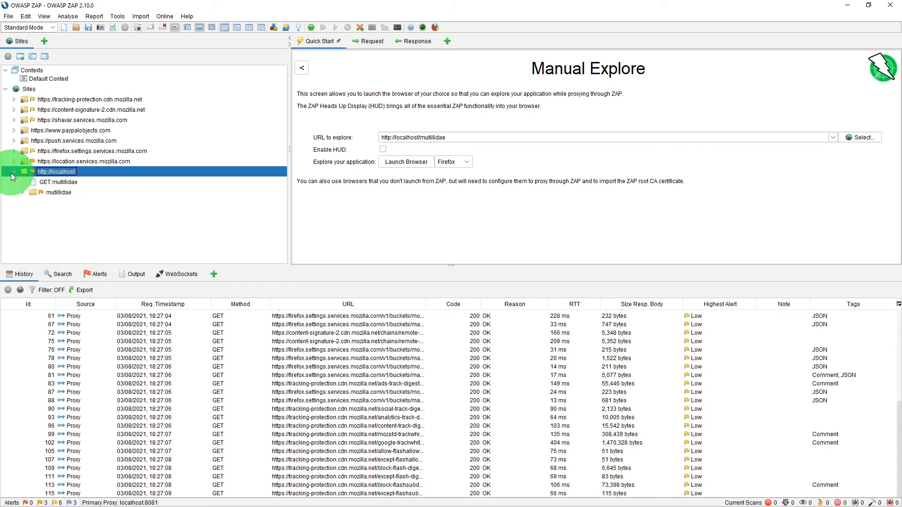
left_click(57, 192)
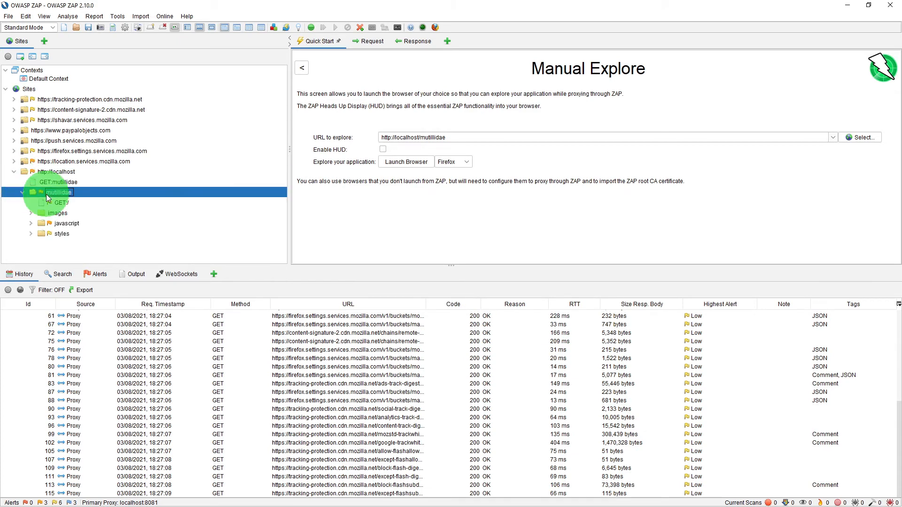
right_click(58, 192)
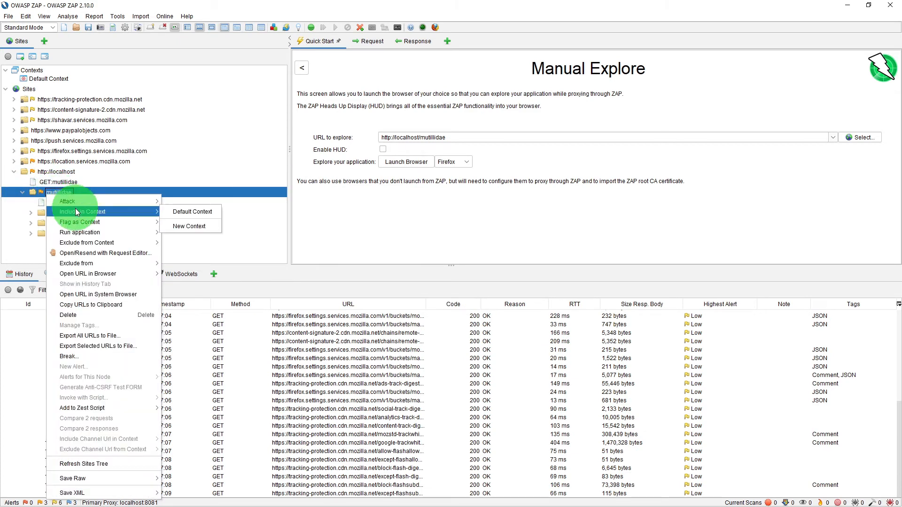
left_click(192, 212)
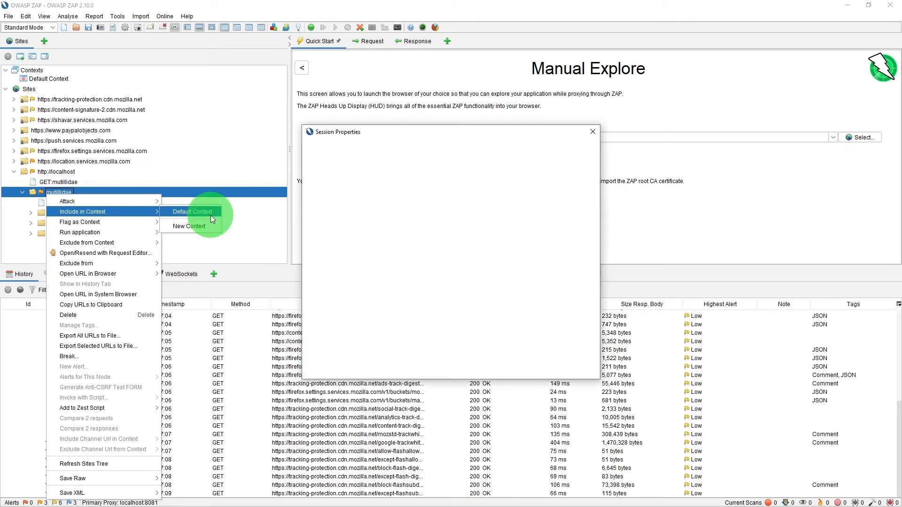
left_click(193, 211)
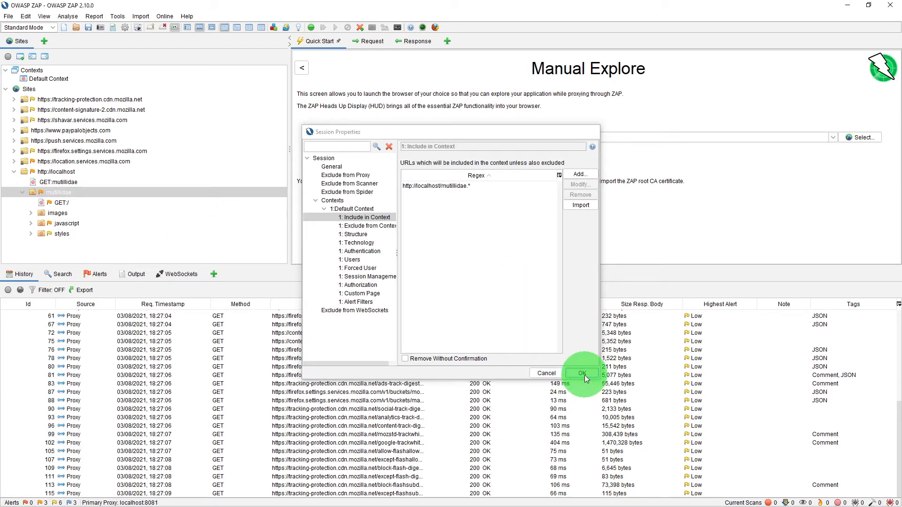
left_click(580, 373)
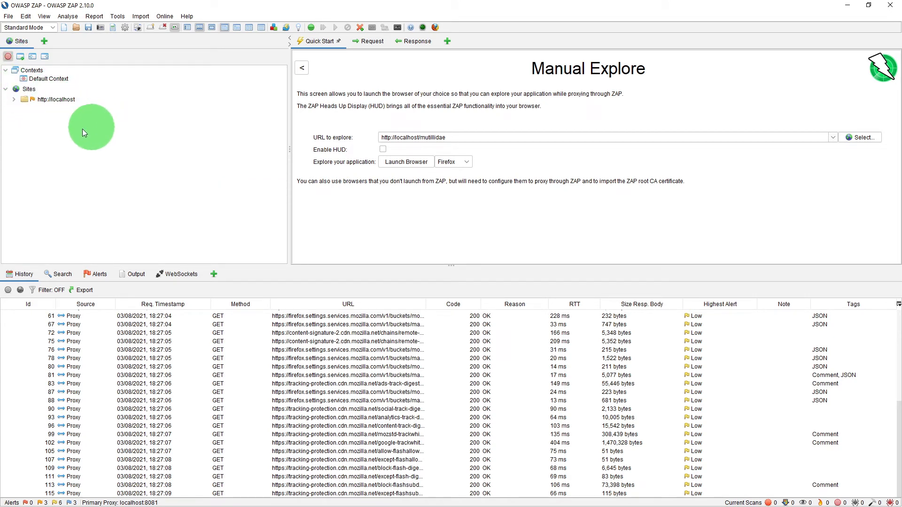
mouse_move(74, 92)
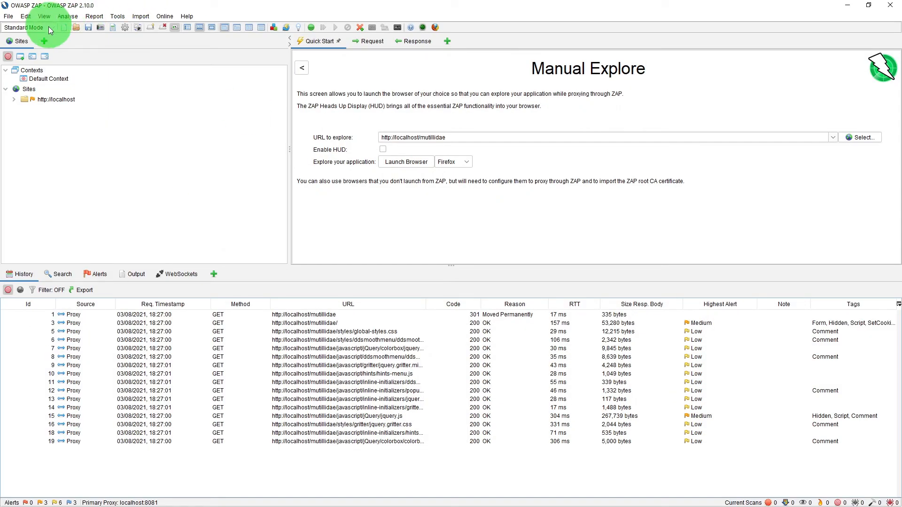
- Review the mode dropdown and keep the session in Standard Mode
left_click(27, 27)
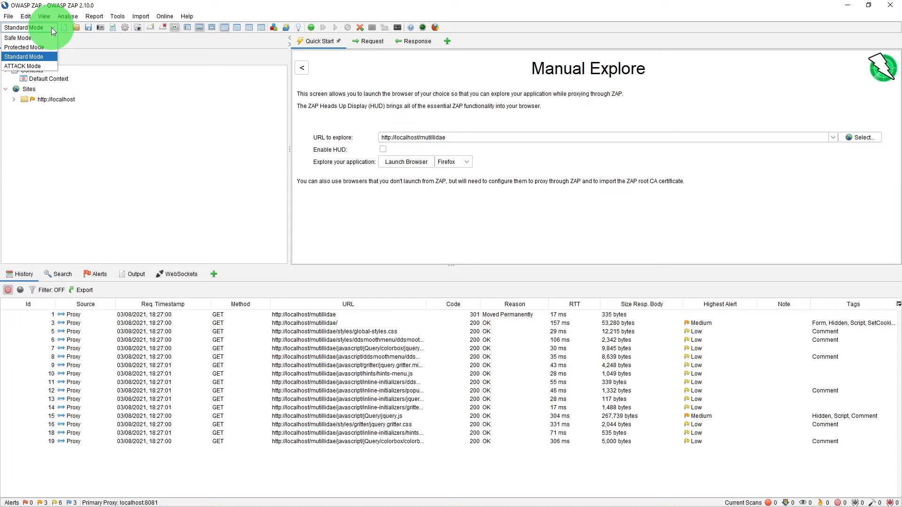
left_click(23, 56)
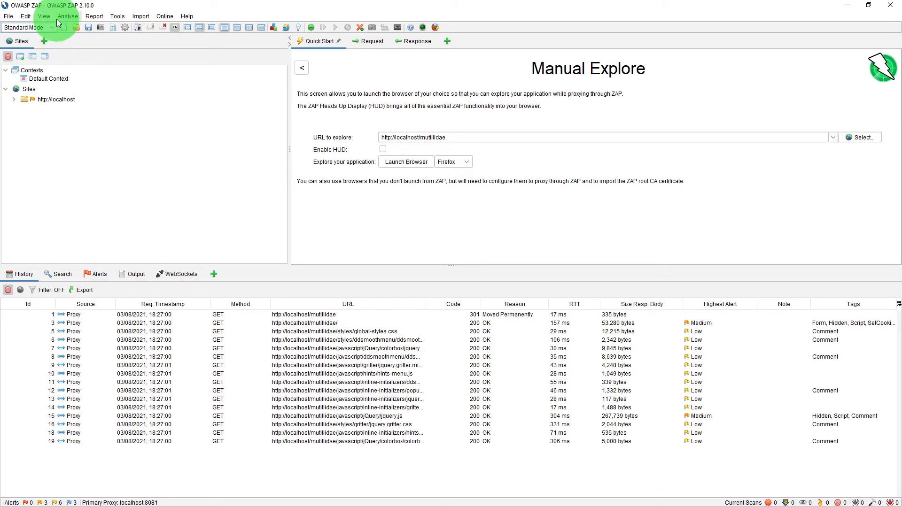
left_click(25, 16)
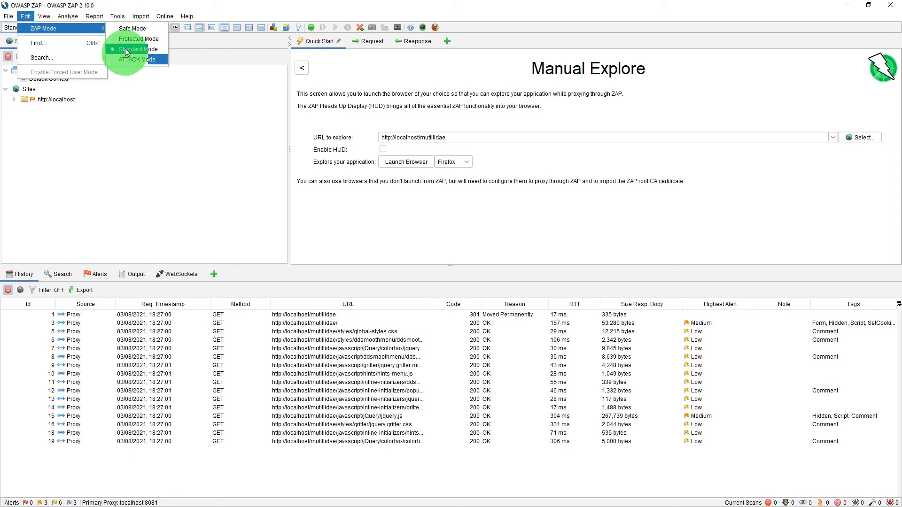
left_click(131, 50)
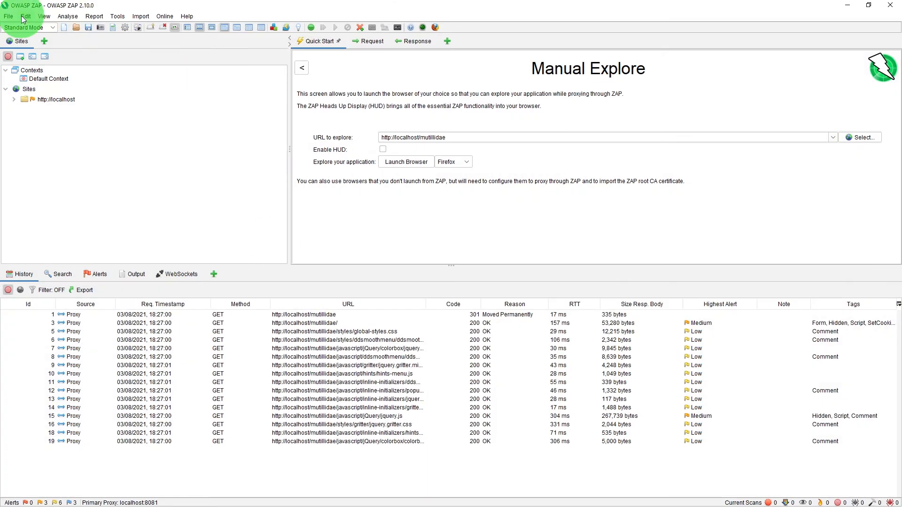
left_click(29, 27)
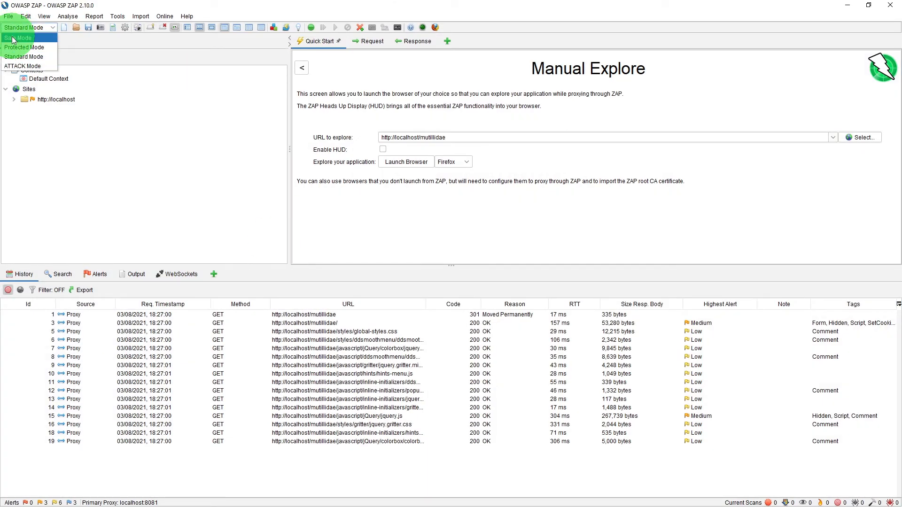
left_click(19, 38)
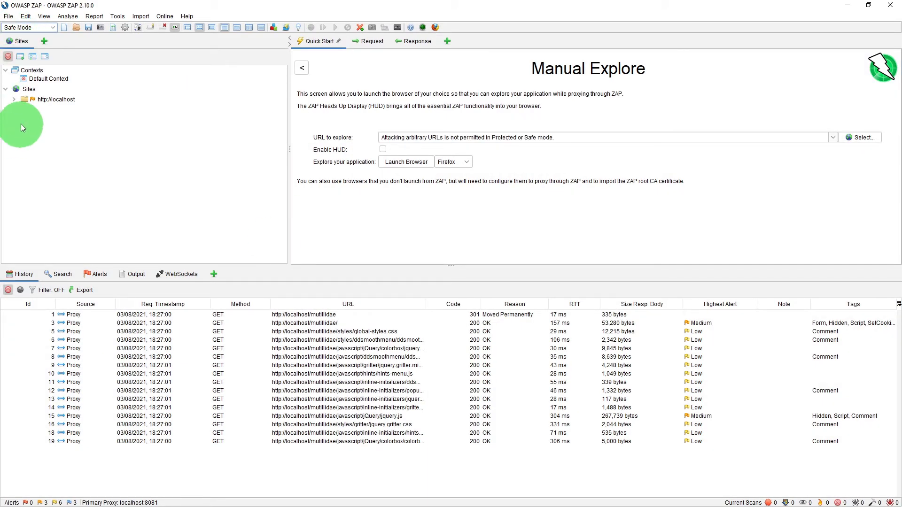
left_click(14, 99)
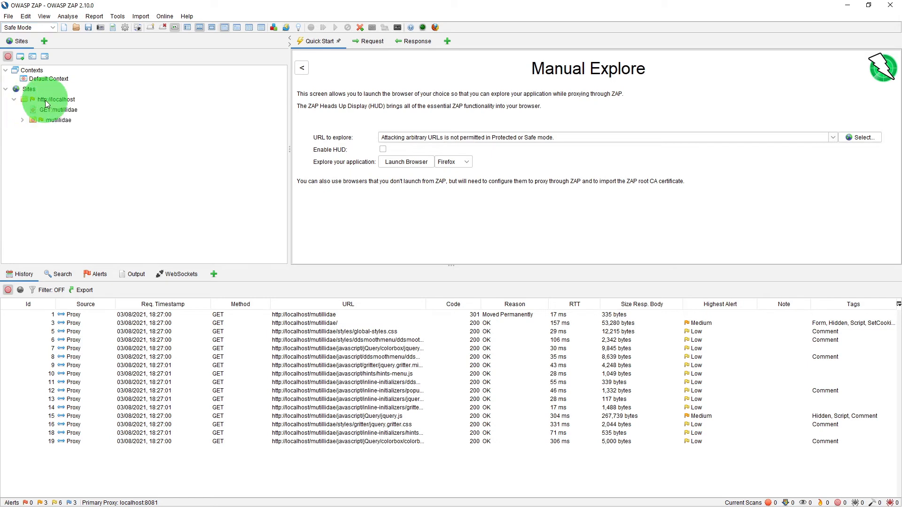
left_click(56, 119)
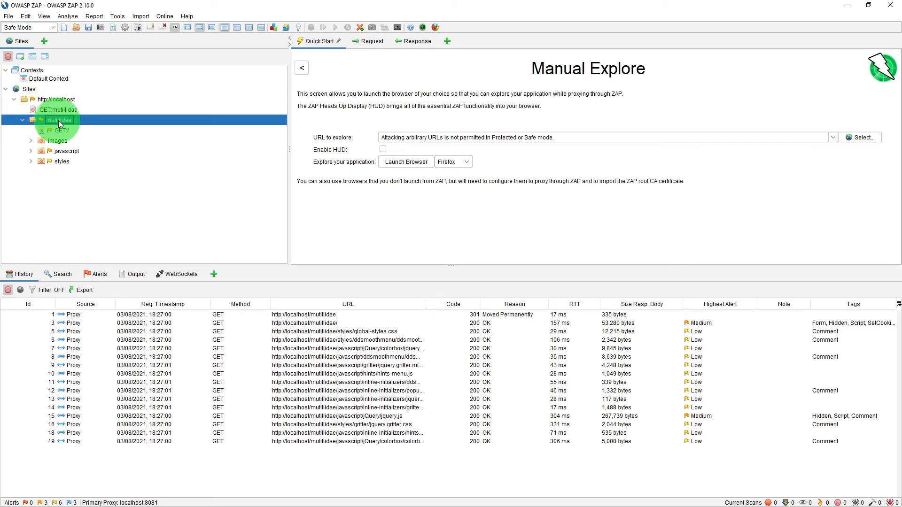
right_click(57, 119)
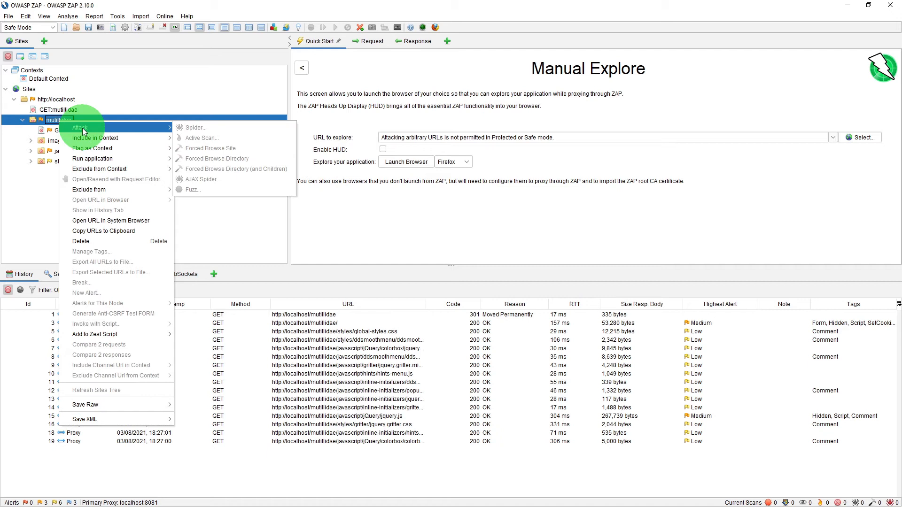
mouse_move(107, 132)
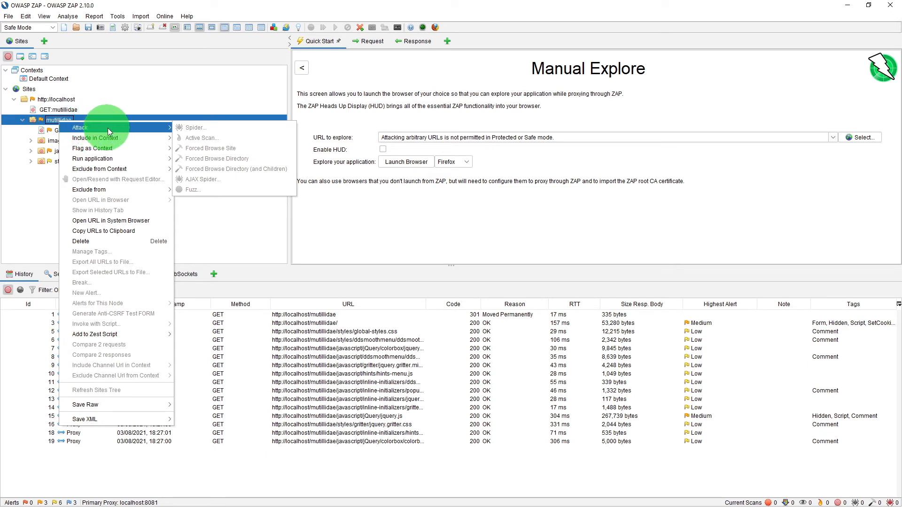
mouse_move(229, 183)
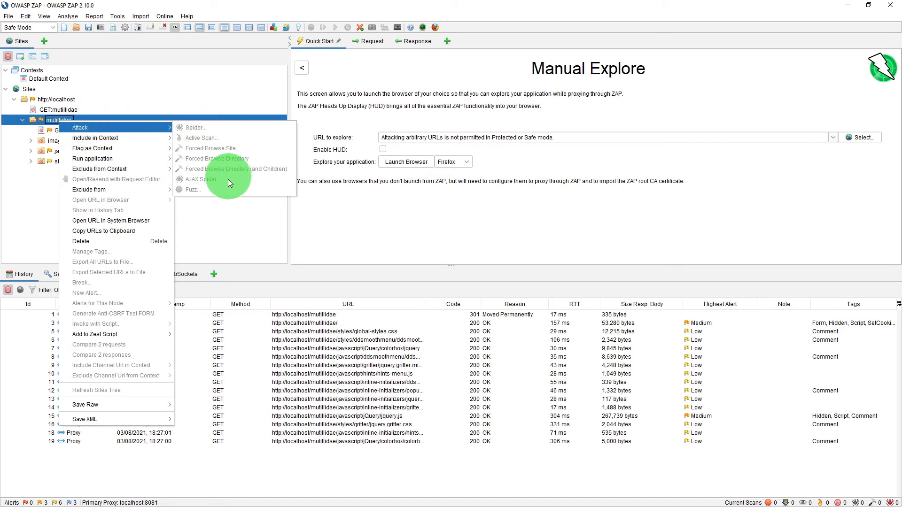
mouse_move(209, 194)
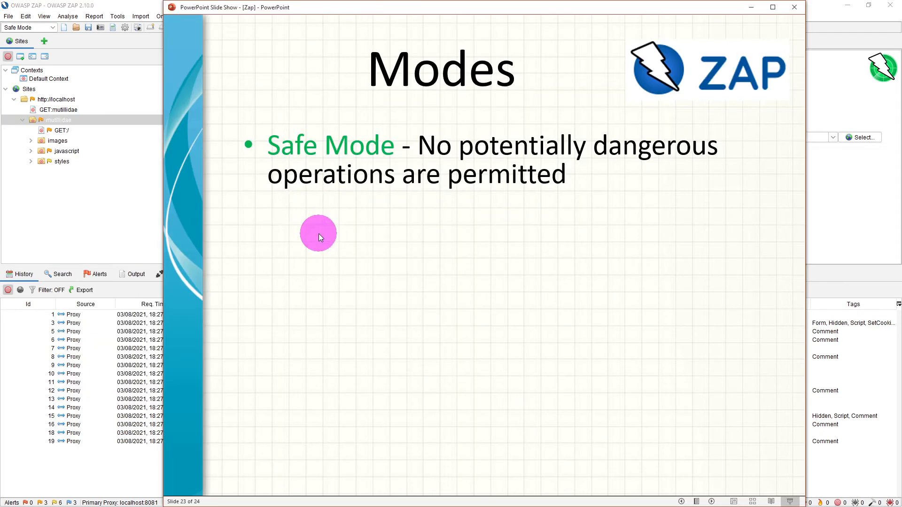
- Advance the Modes slide to reveal the Protected Mode bullet
left_click(318, 233)
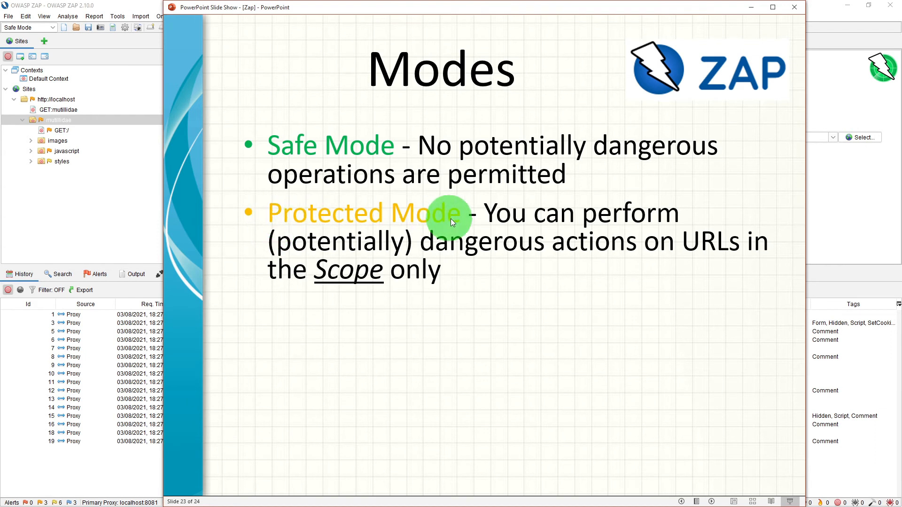
mouse_move(452, 224)
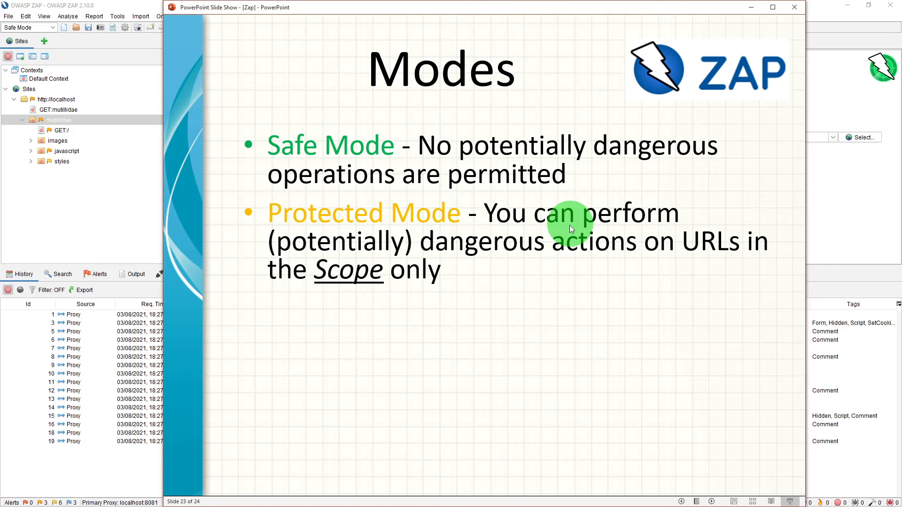
mouse_move(618, 244)
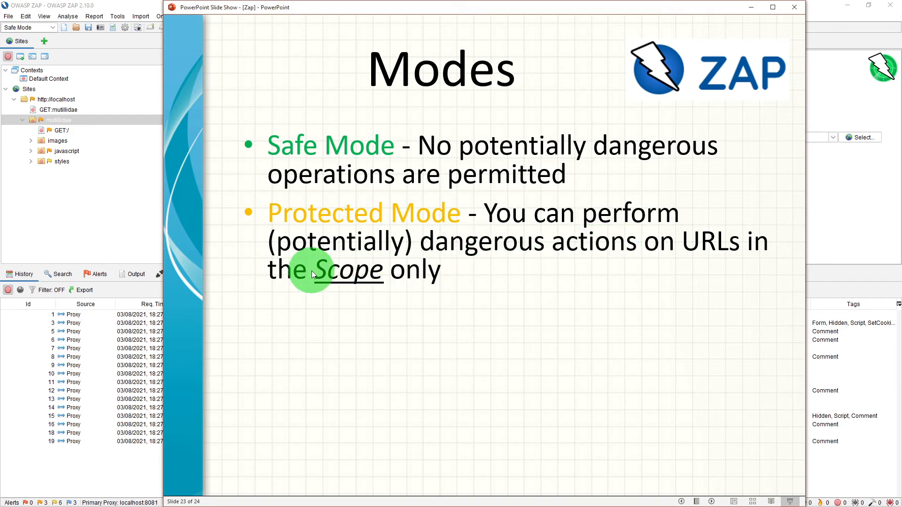
mouse_move(437, 271)
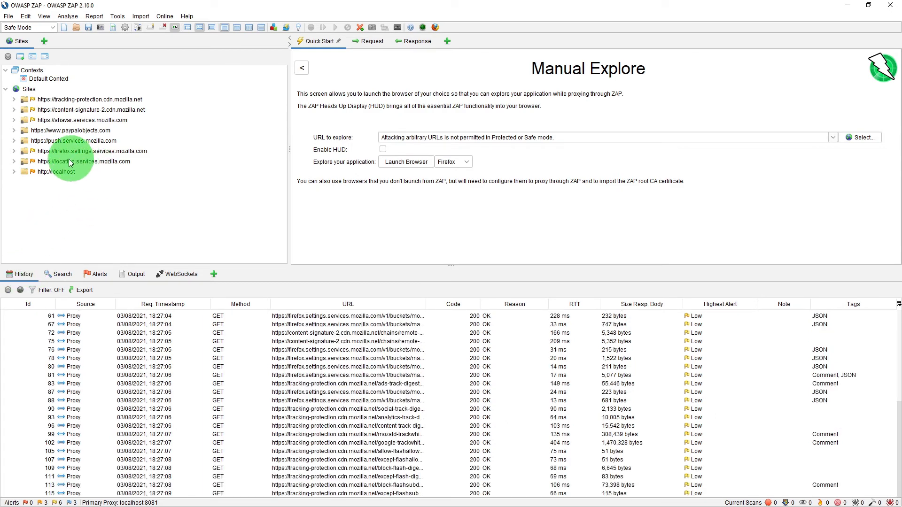
- Switch ZAP to Protected Mode with the localhost site expanded
left_click(14, 171)
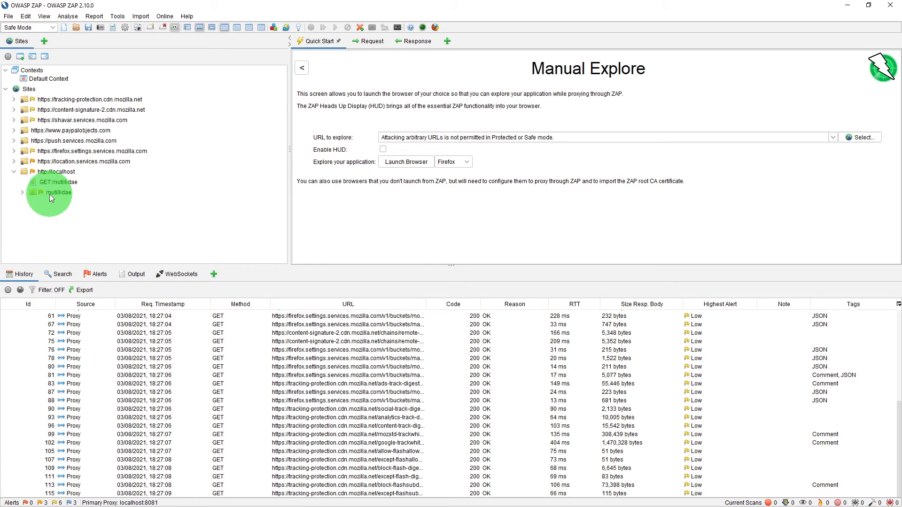
left_click(58, 192)
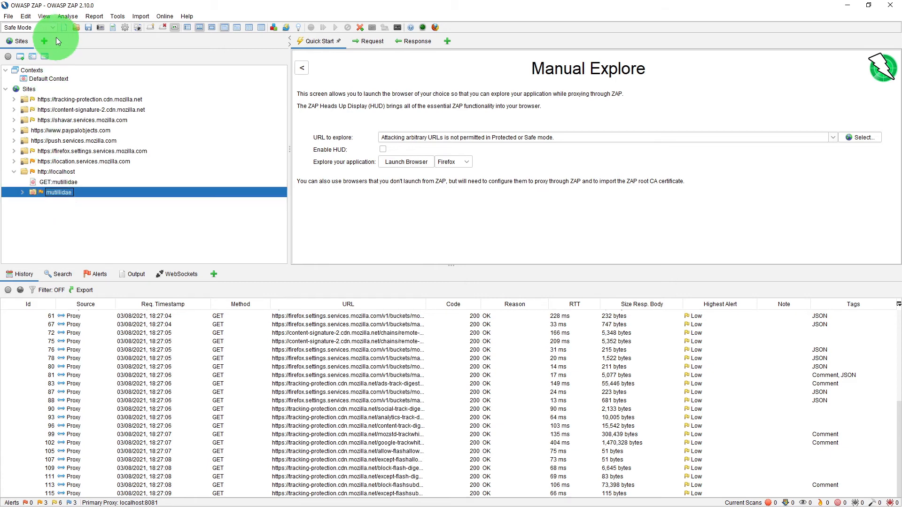
left_click(27, 27)
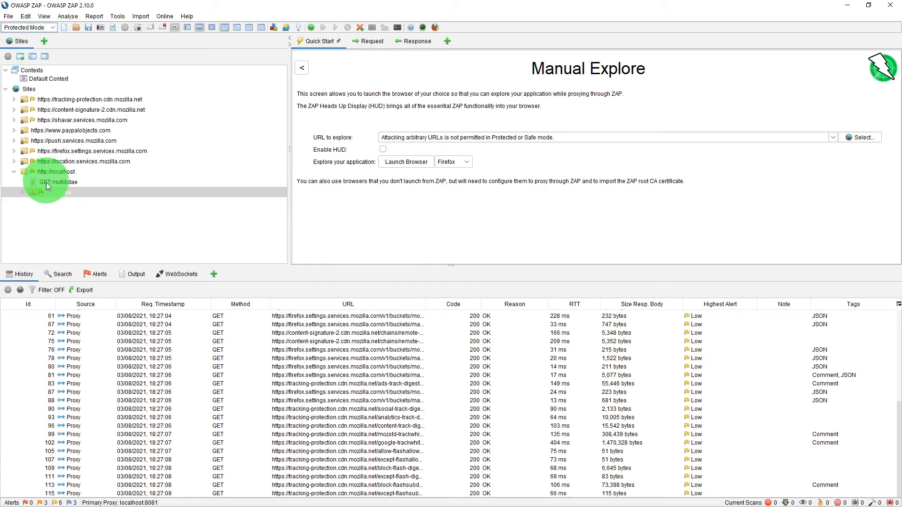
- Check the mutillidae folder's Attack actions and view the Default Context's included URLs
right_click(49, 191)
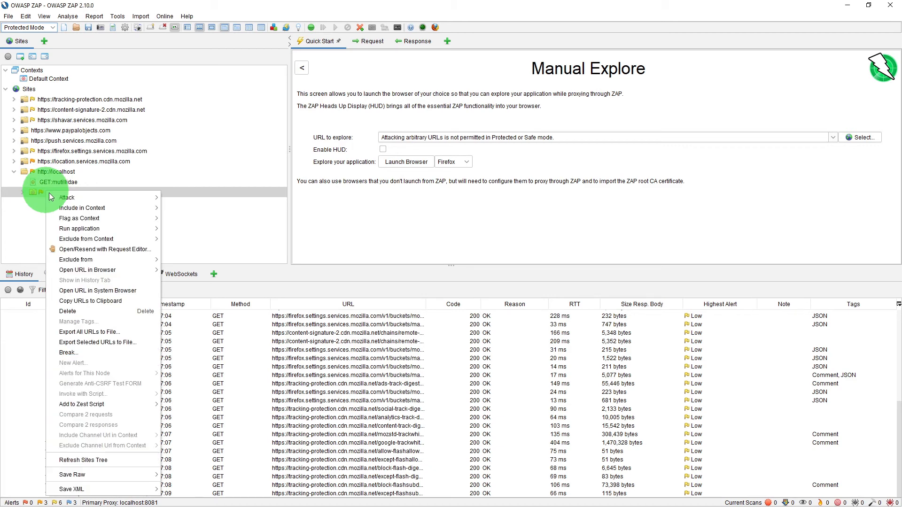
mouse_move(67, 198)
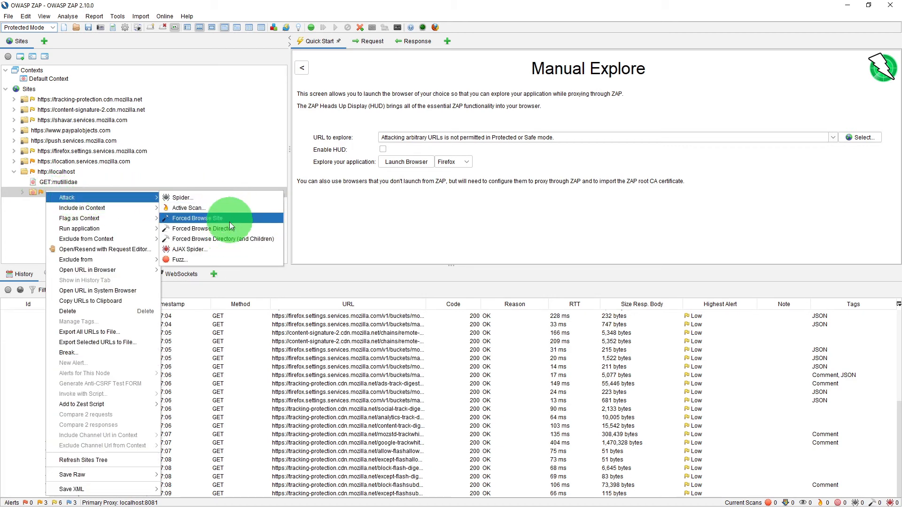
mouse_move(225, 239)
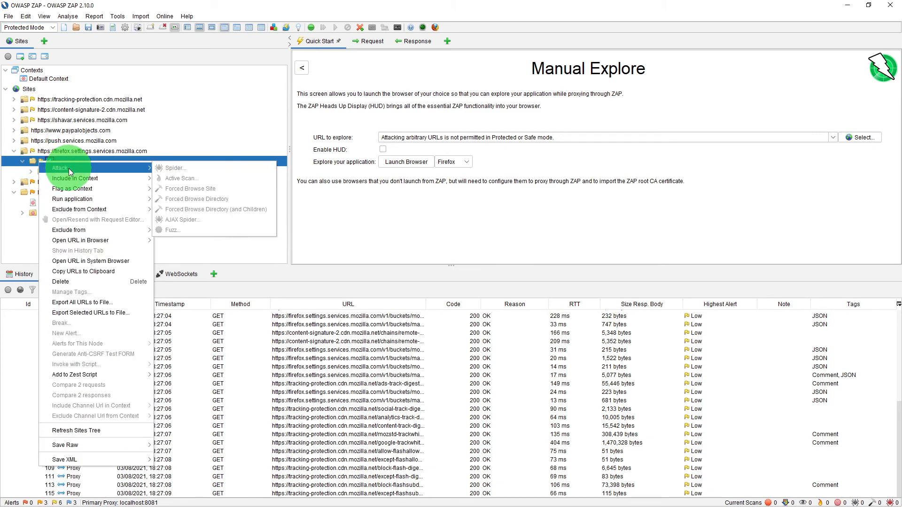
mouse_move(206, 186)
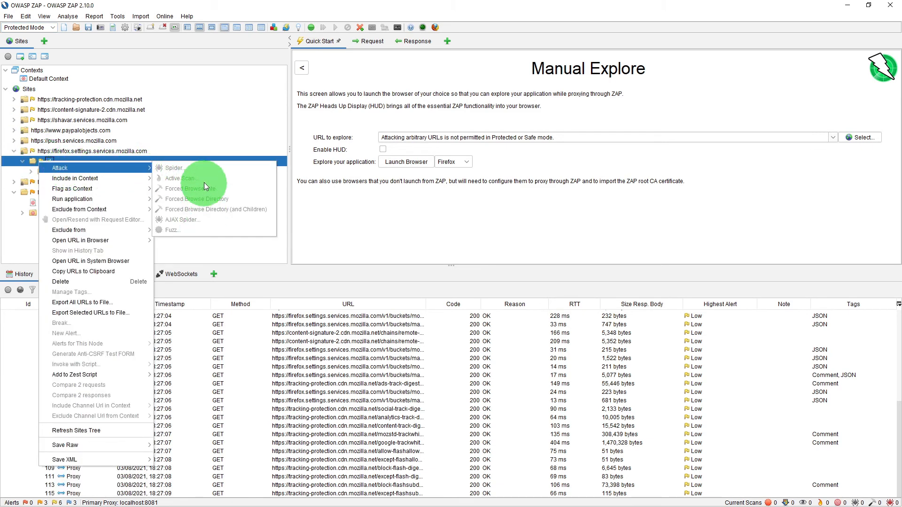
left_click(82, 119)
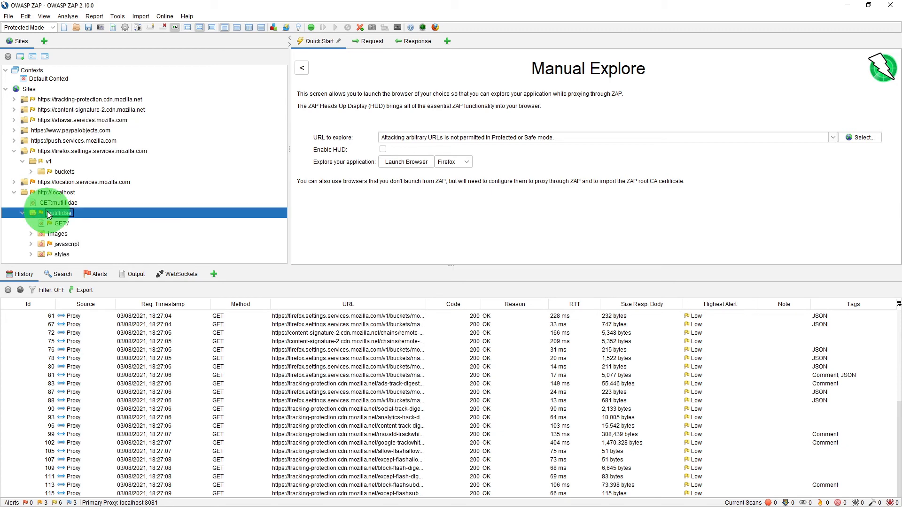
left_click(22, 213)
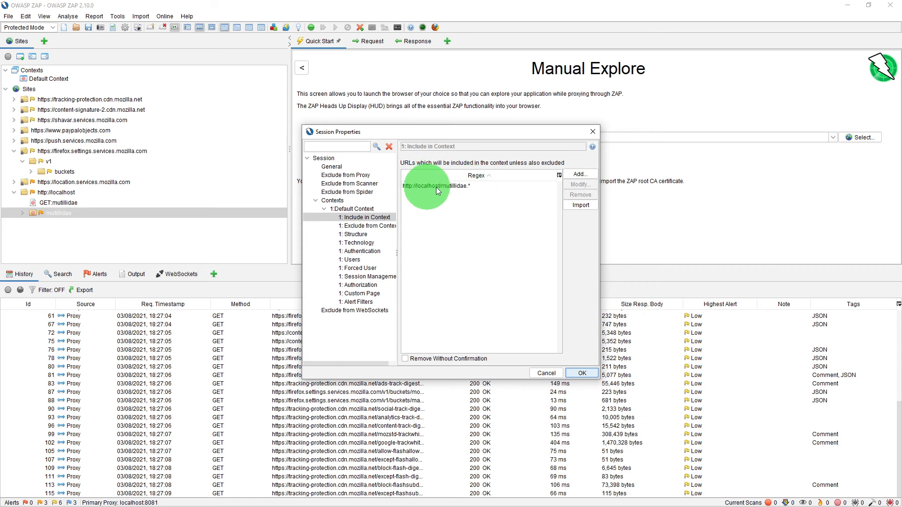
left_click(581, 373)
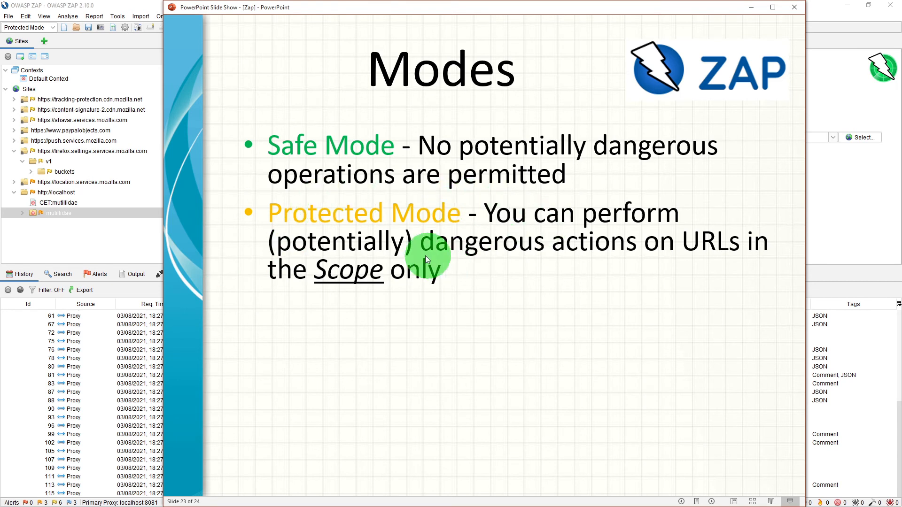
mouse_move(575, 245)
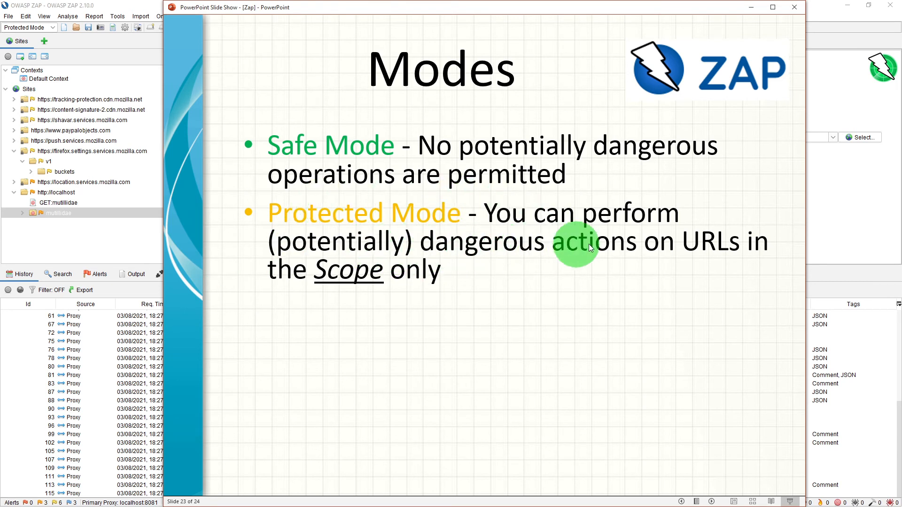
mouse_move(288, 282)
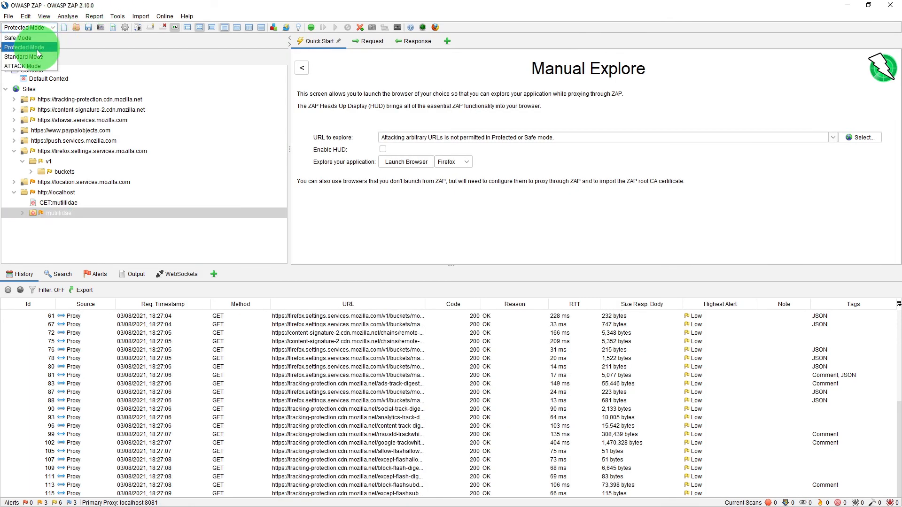
- Switch to Standard Mode and confirm Attack actions appear for both mutillidae and the v1 folder
left_click(23, 57)
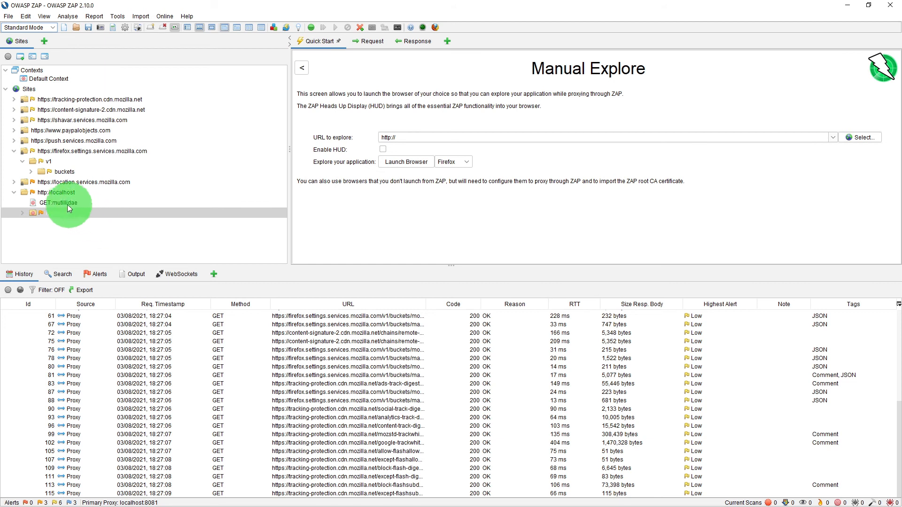
left_click(58, 192)
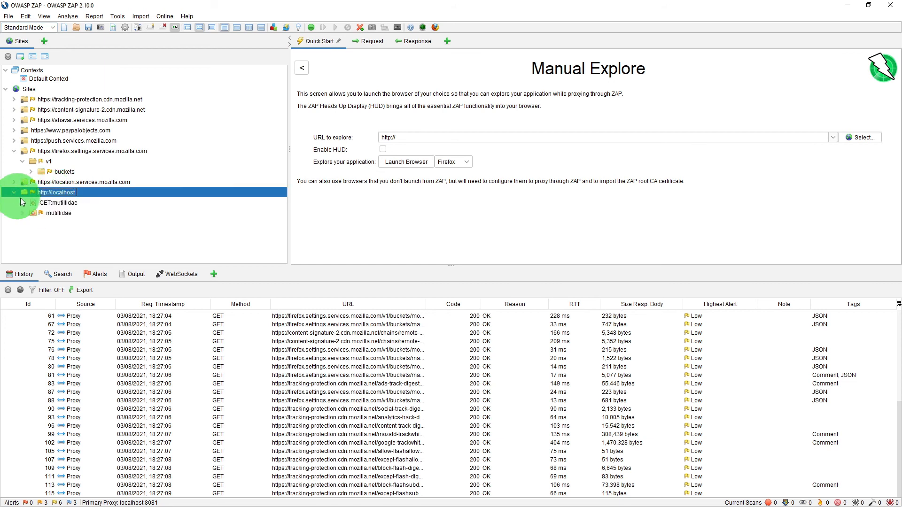
right_click(57, 213)
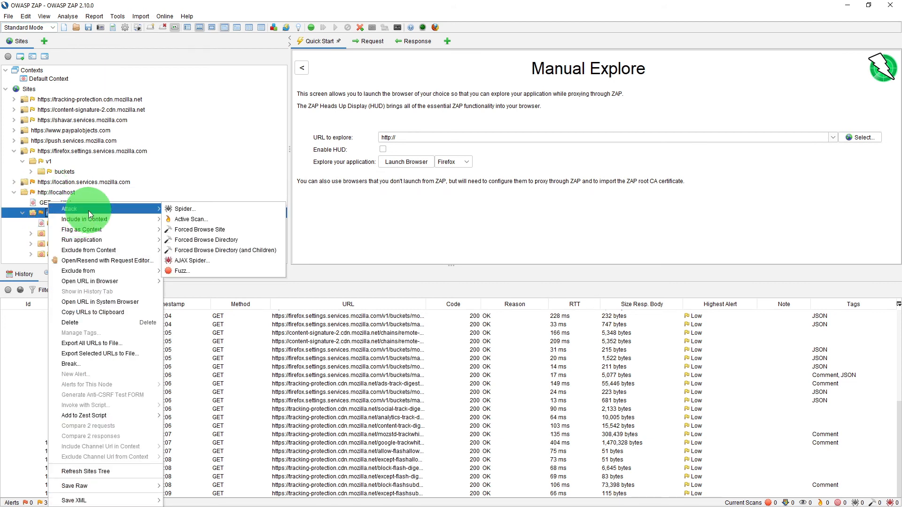
mouse_move(84, 177)
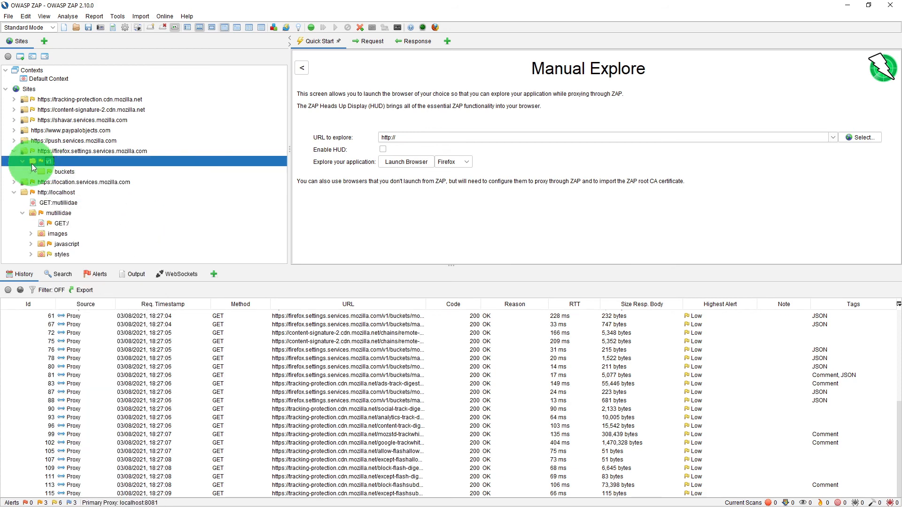
right_click(58, 160)
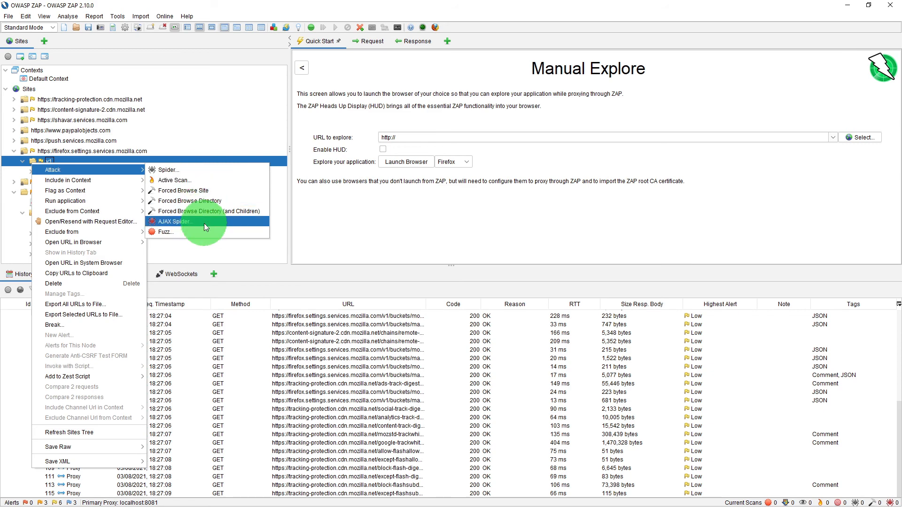
mouse_move(189, 201)
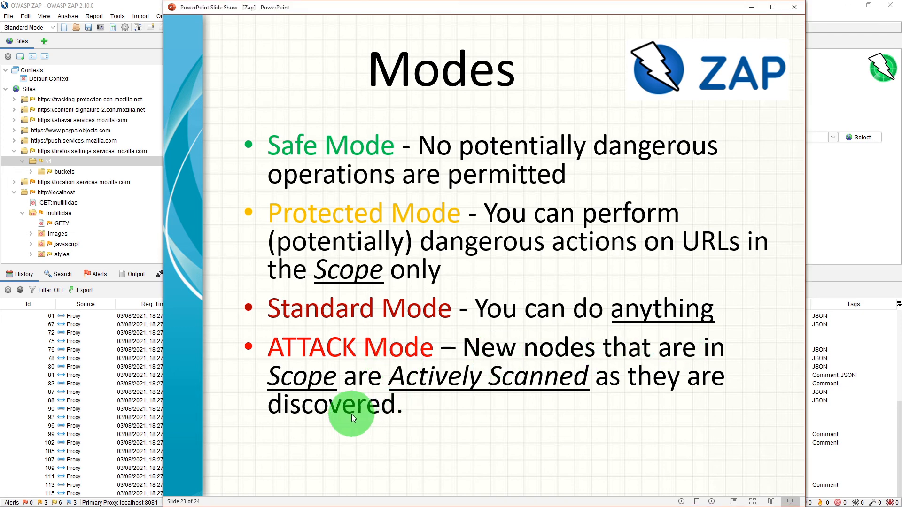
mouse_move(476, 411)
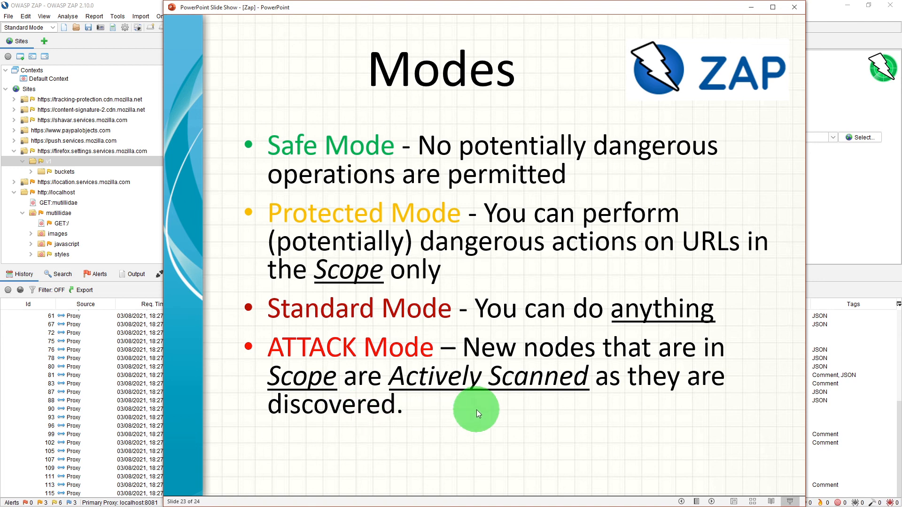